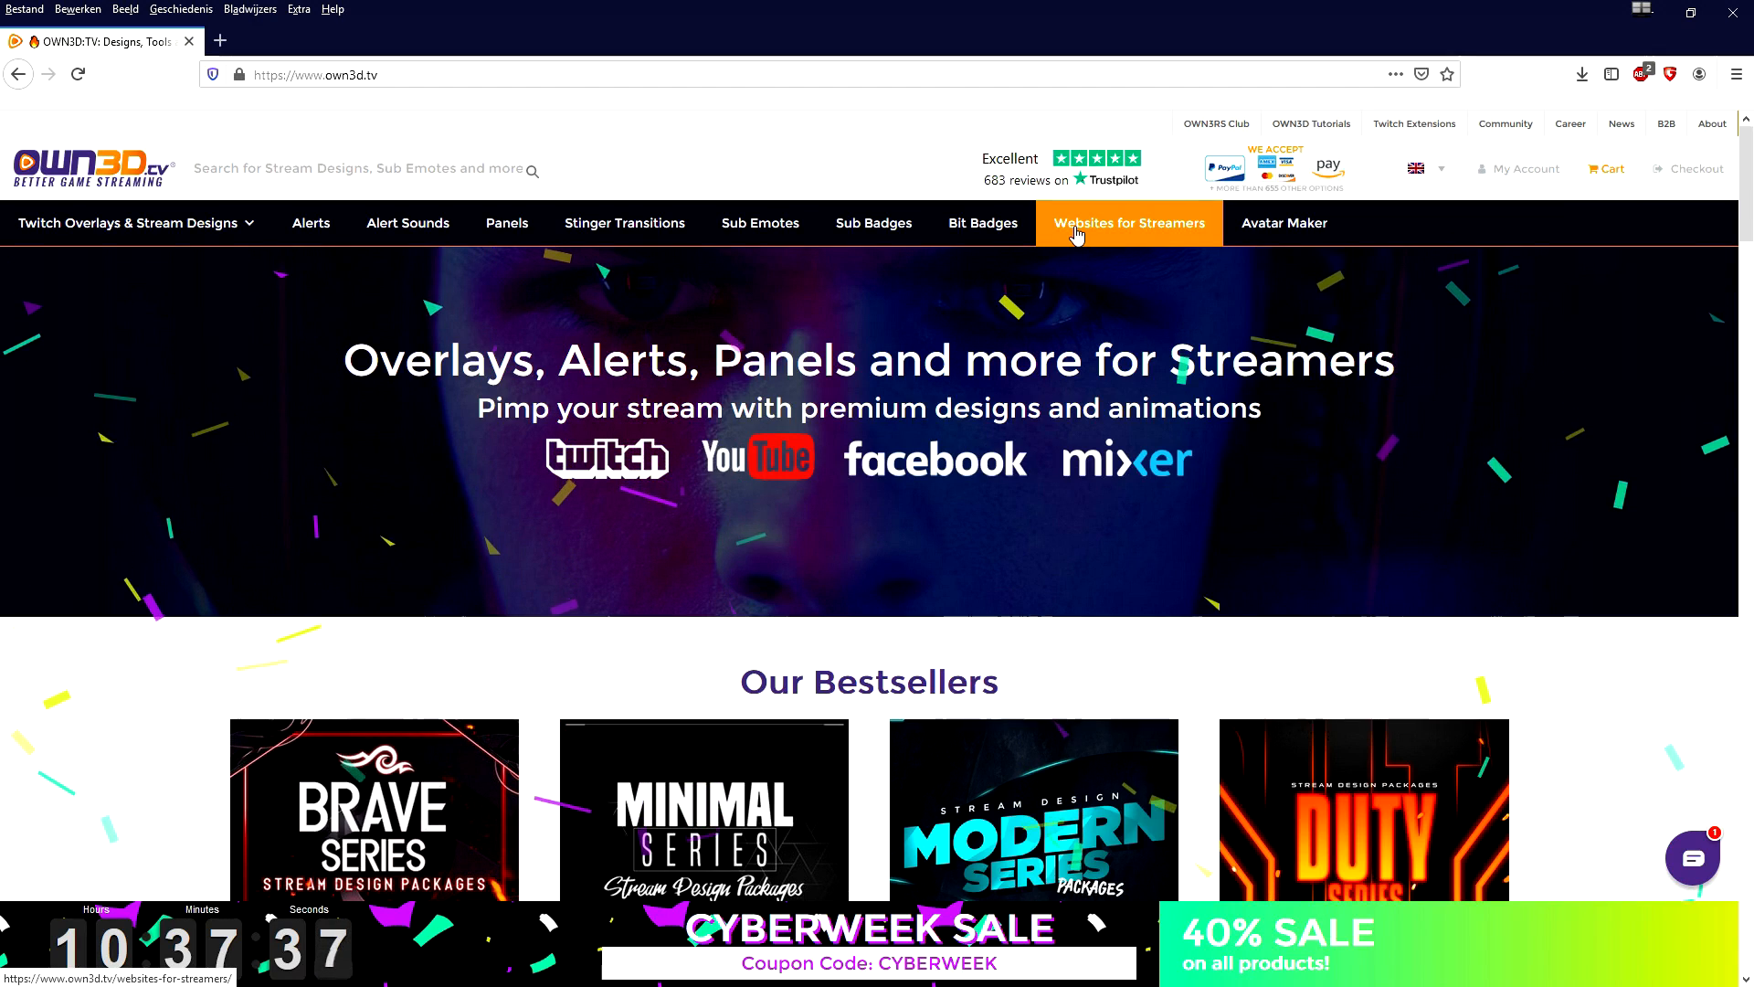
pyautogui.moveTo(1283, 223)
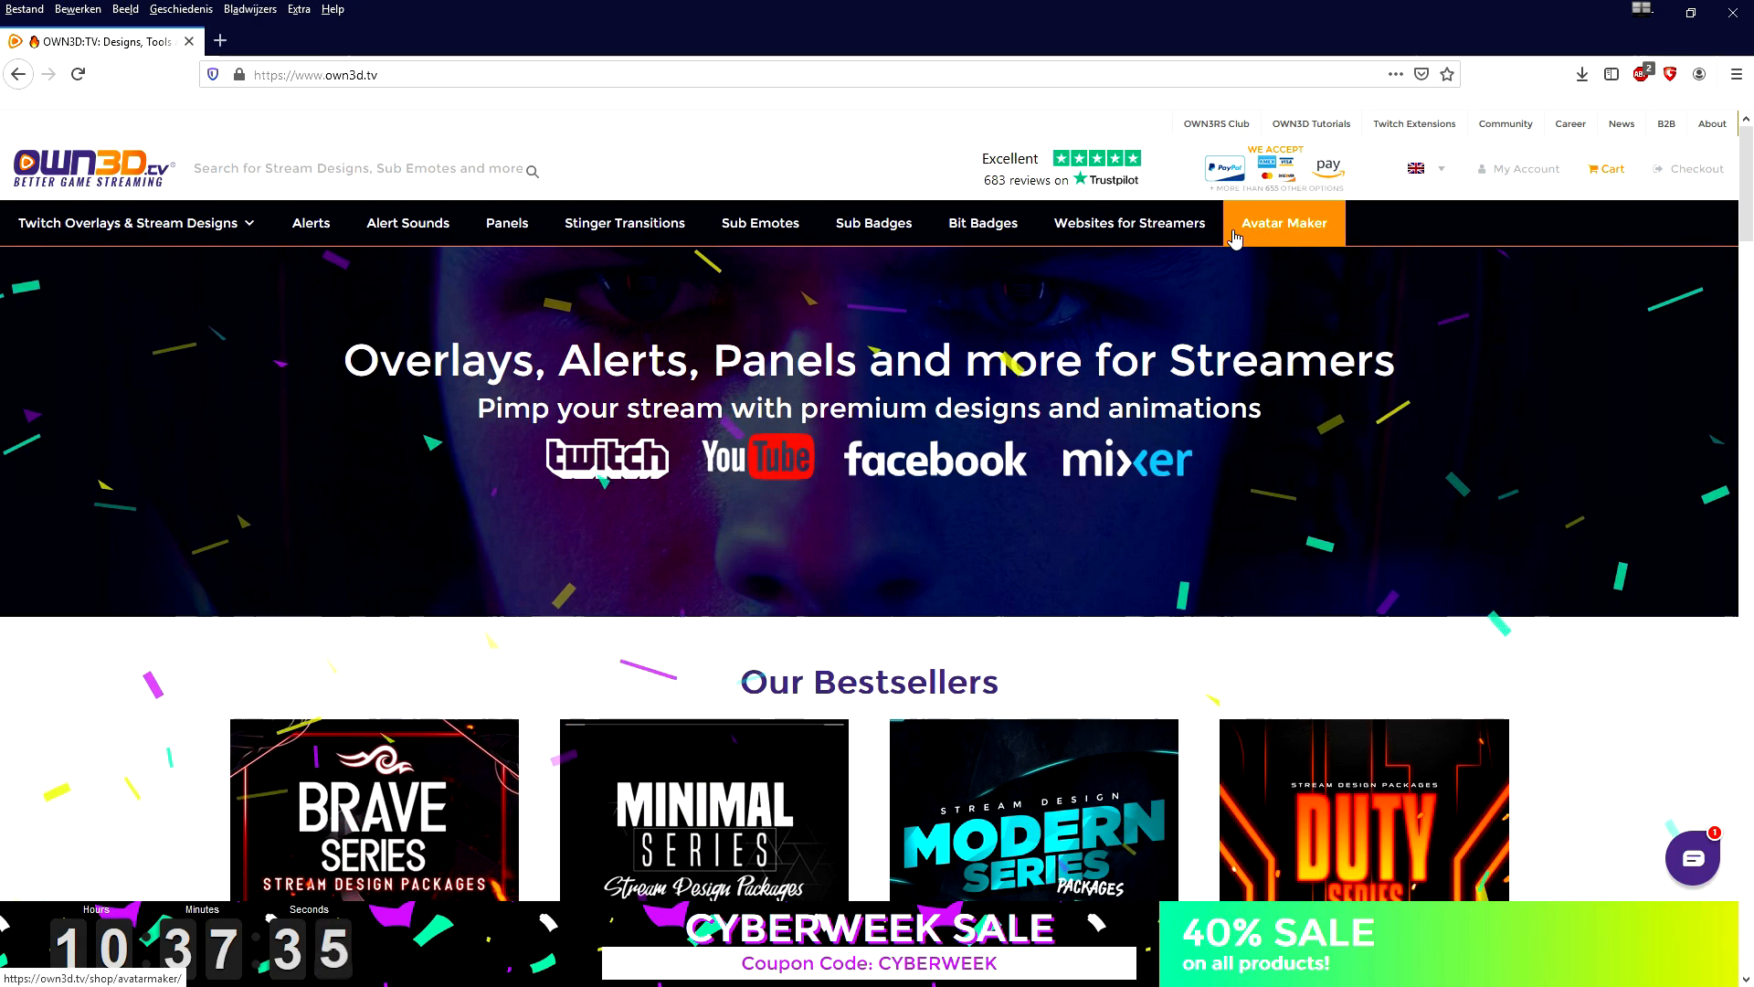
# - Reach the Stream settings page showing the 1080p60 preset at 6000 bitrate with x264
pyautogui.scroll(-3)
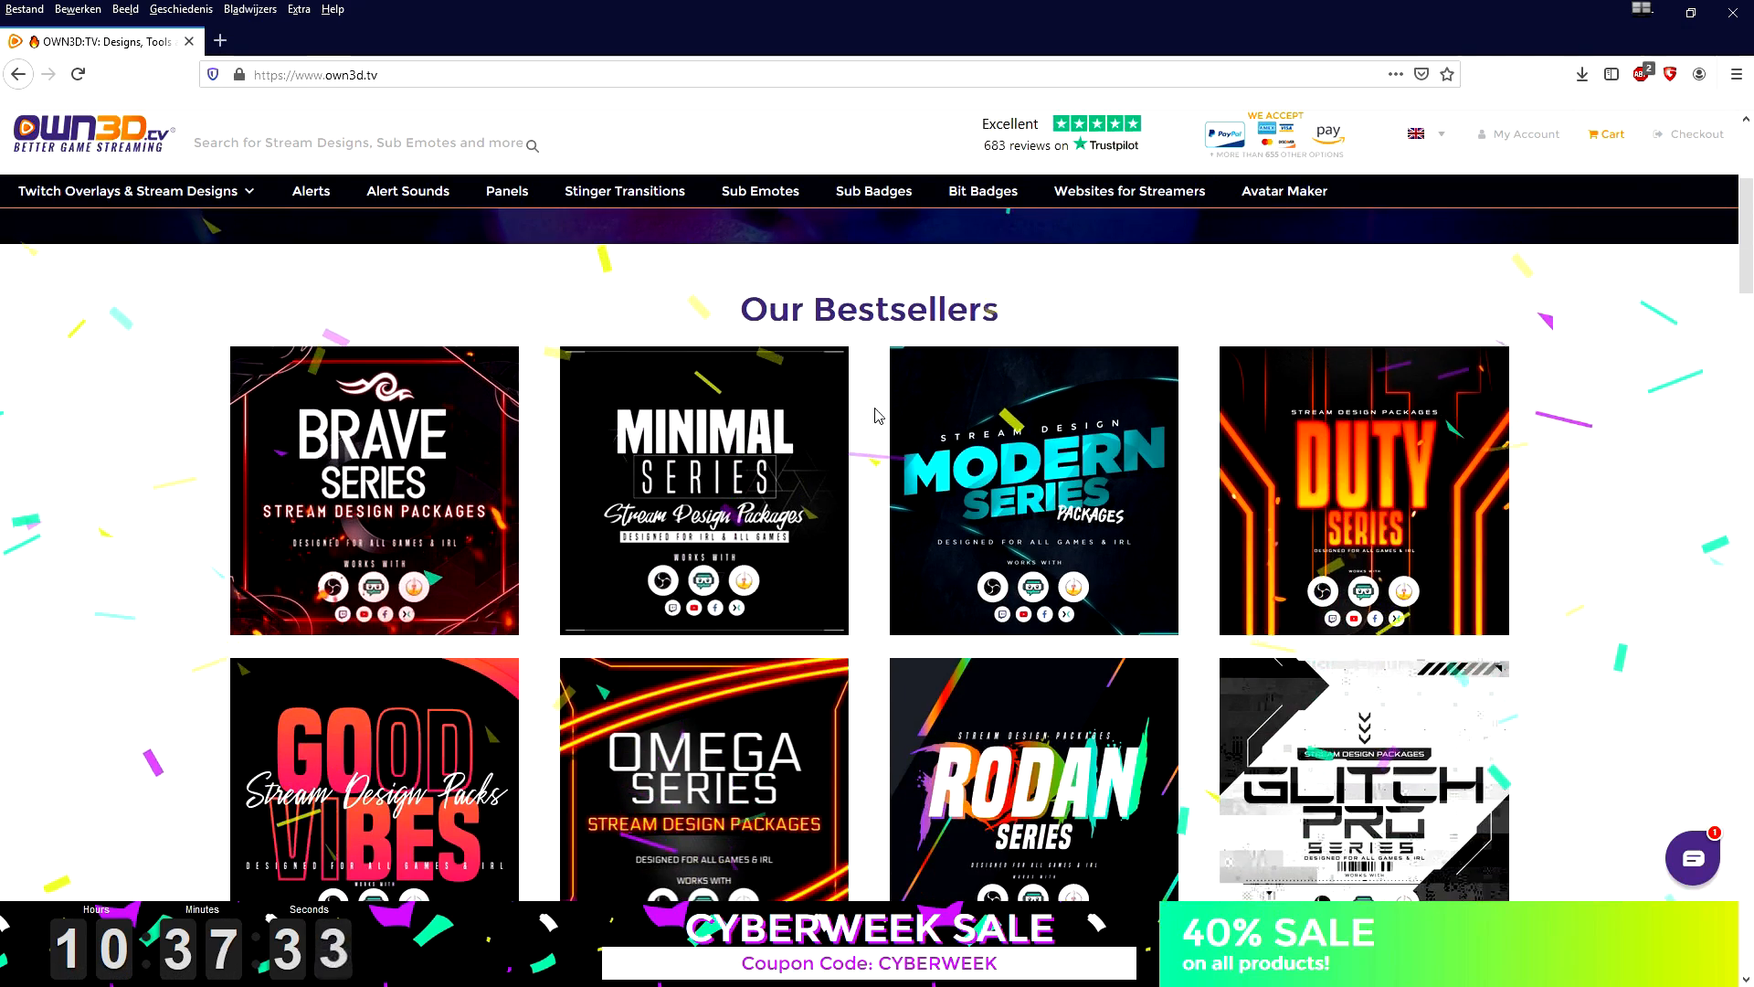
pyautogui.scroll(-3)
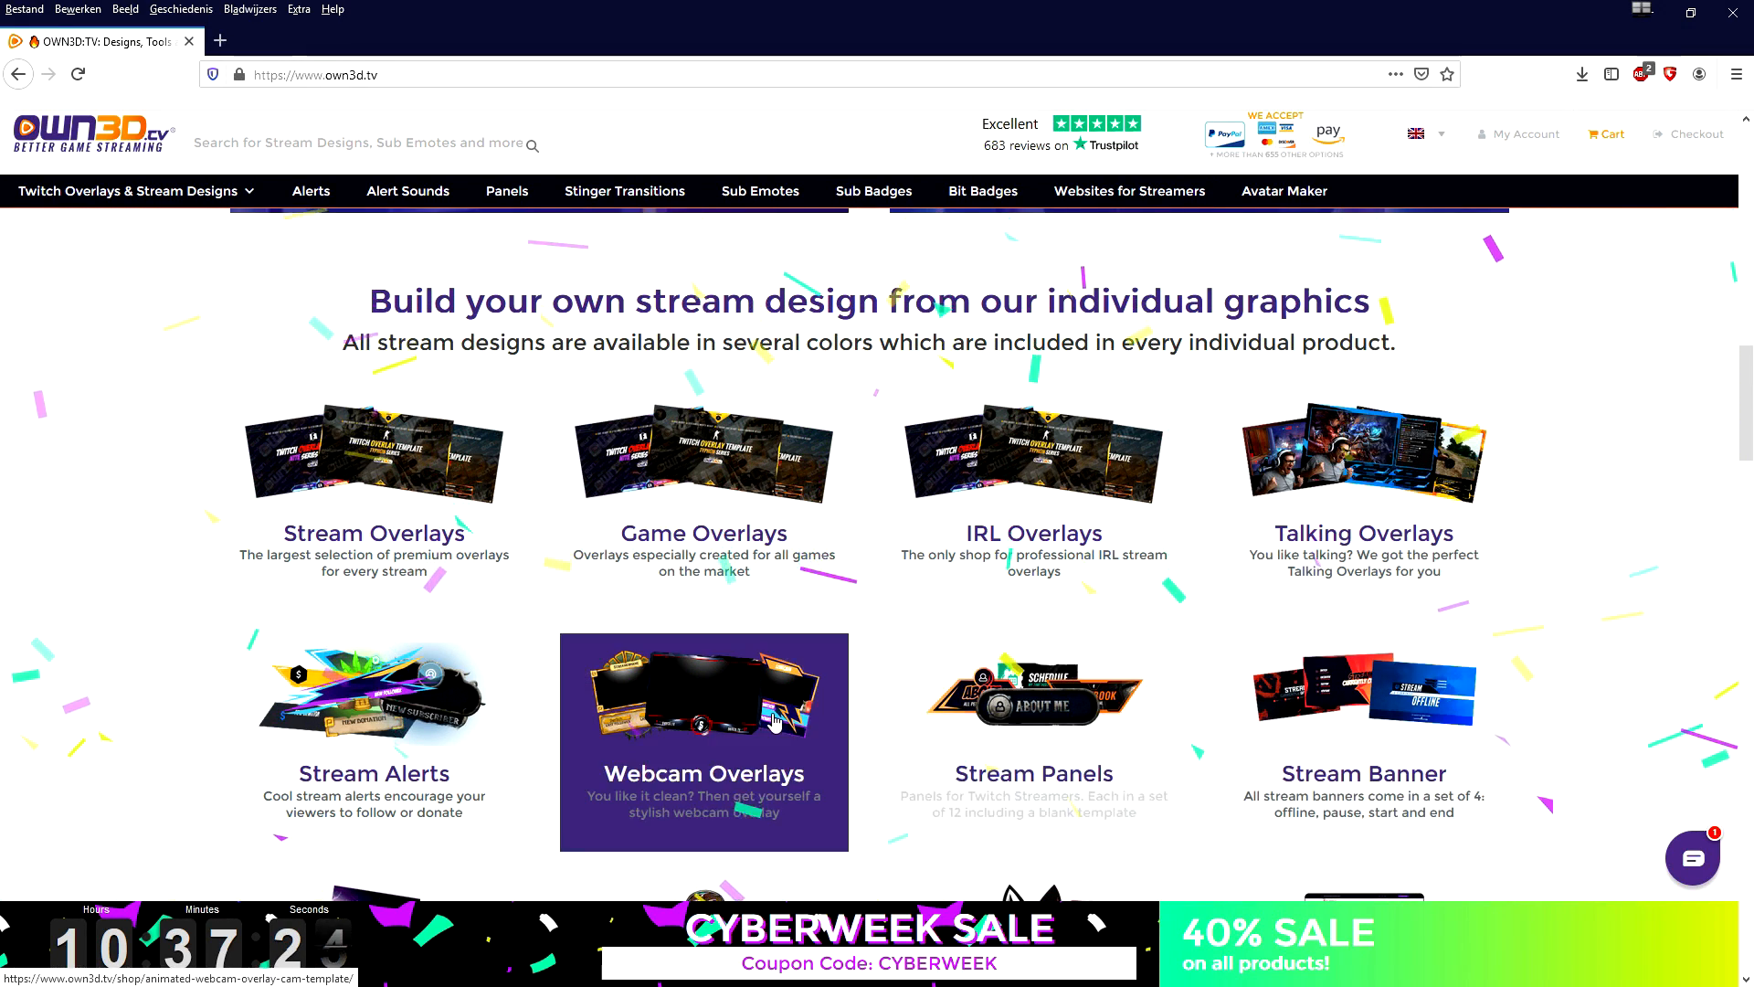
pyautogui.moveTo(372, 501)
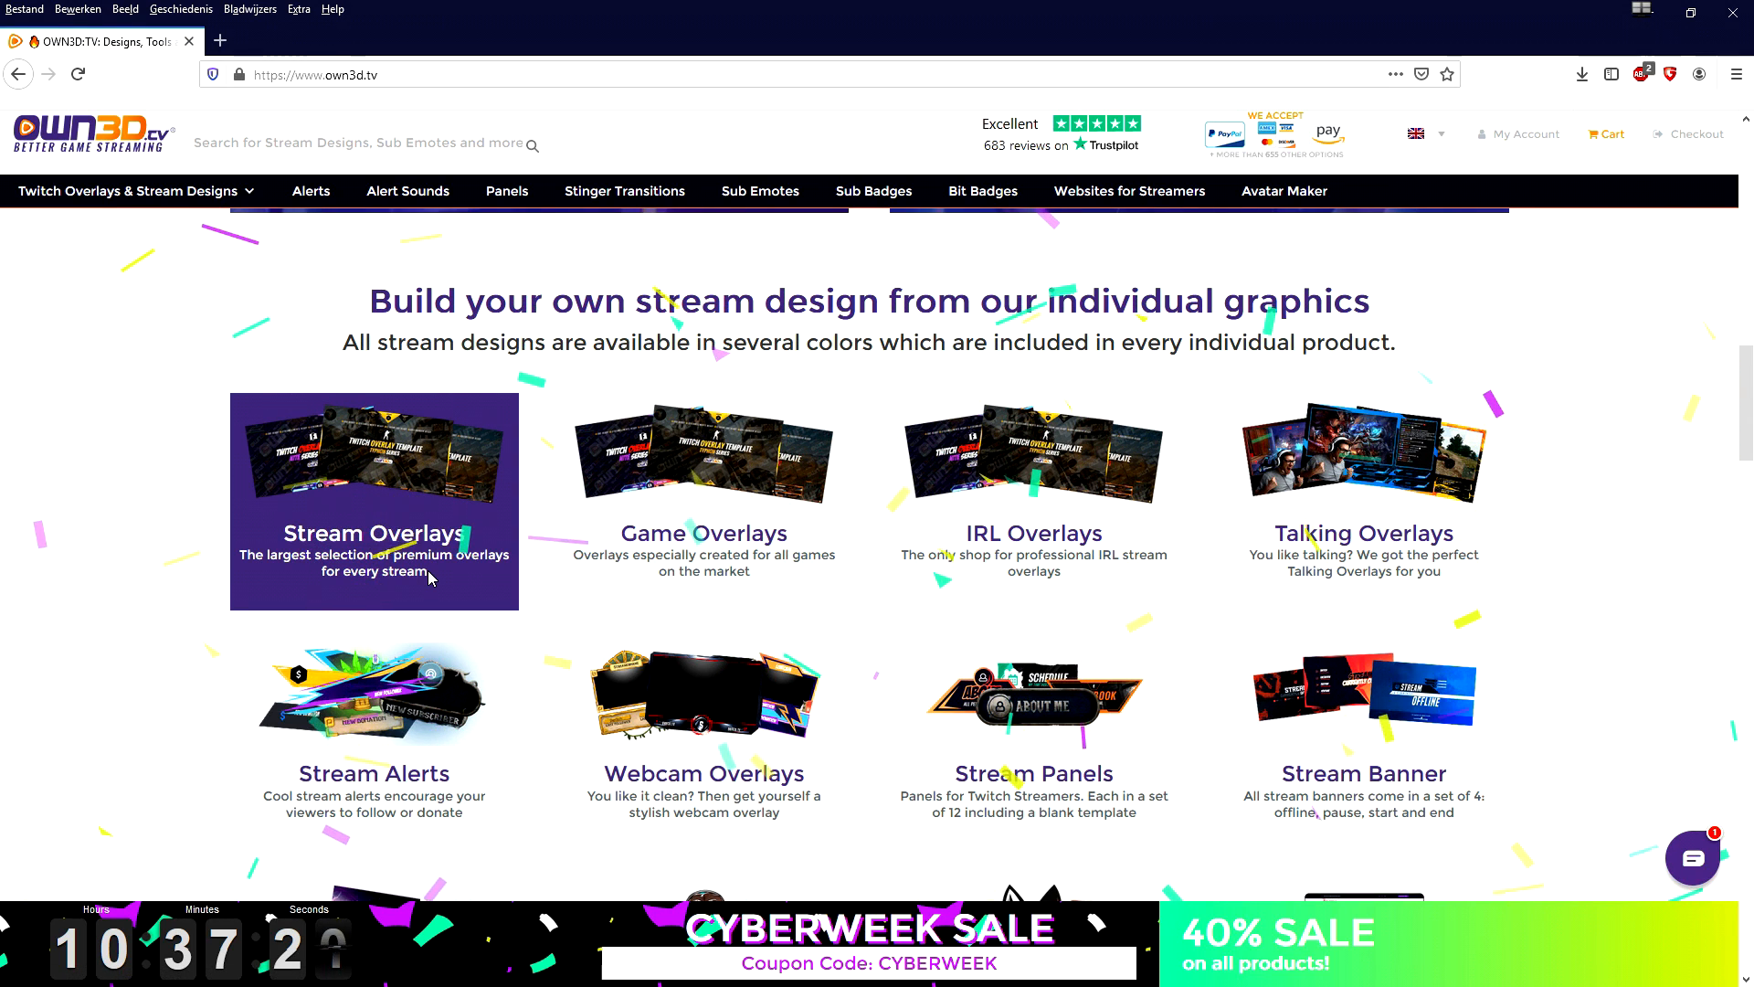
pyautogui.scroll(-3)
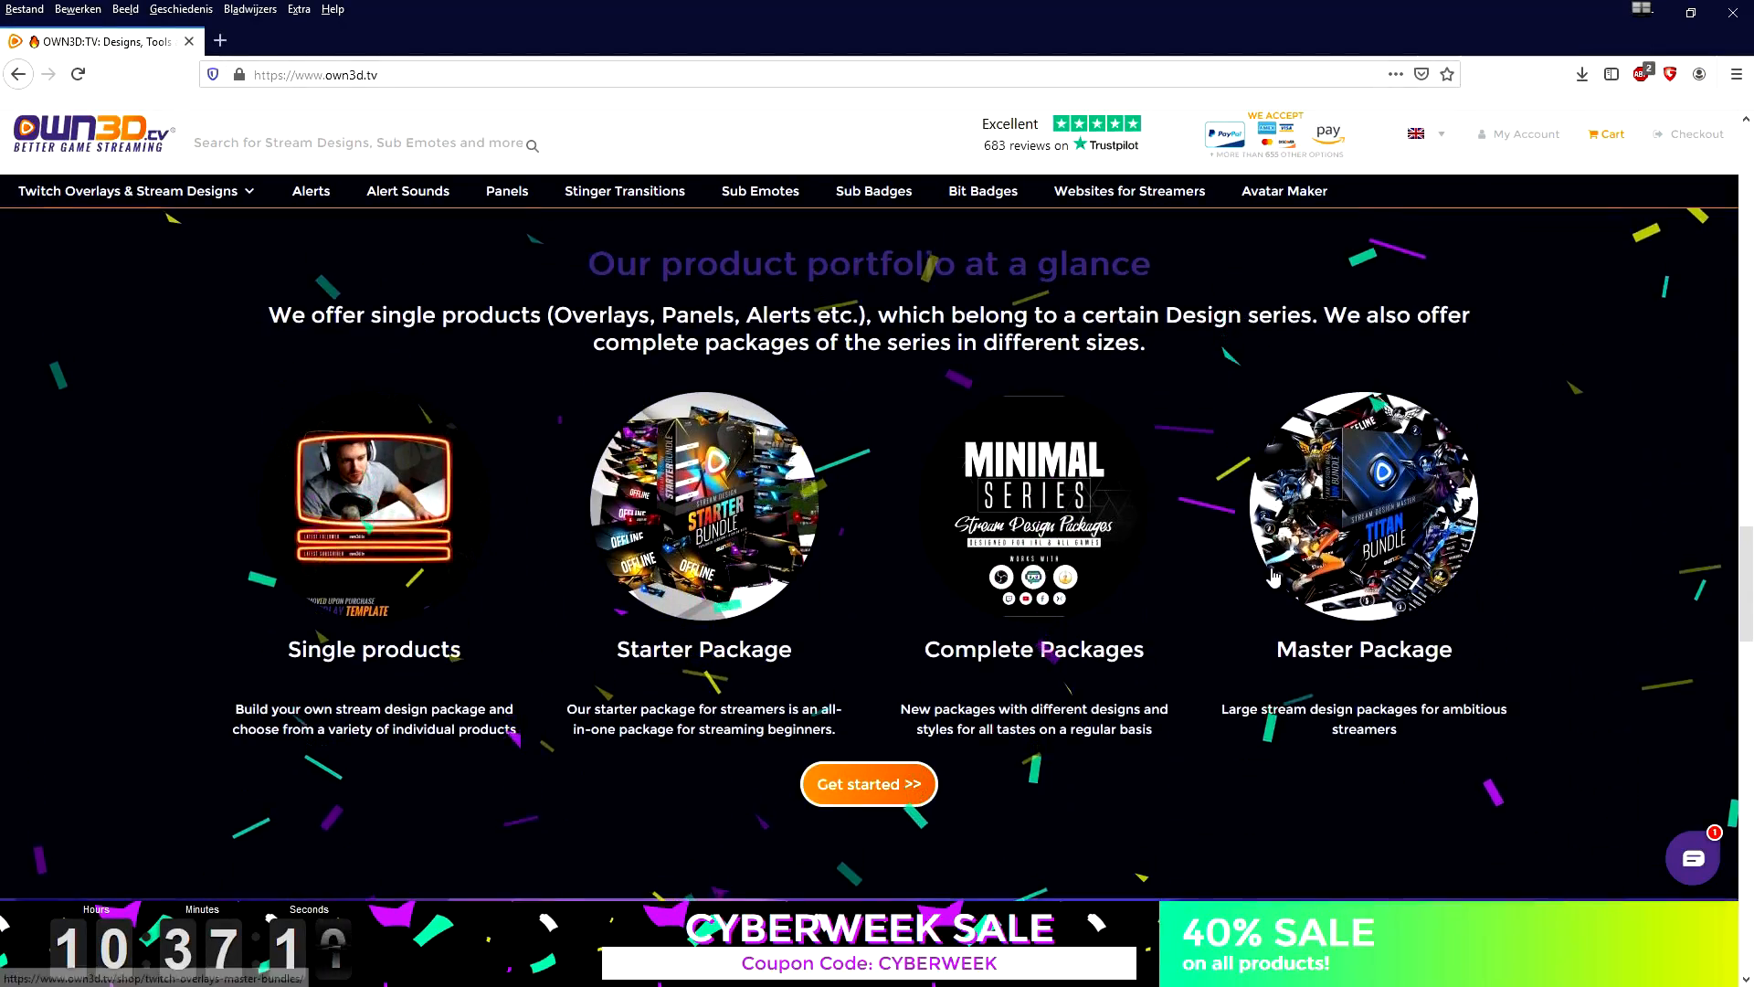
pyautogui.scroll(-3)
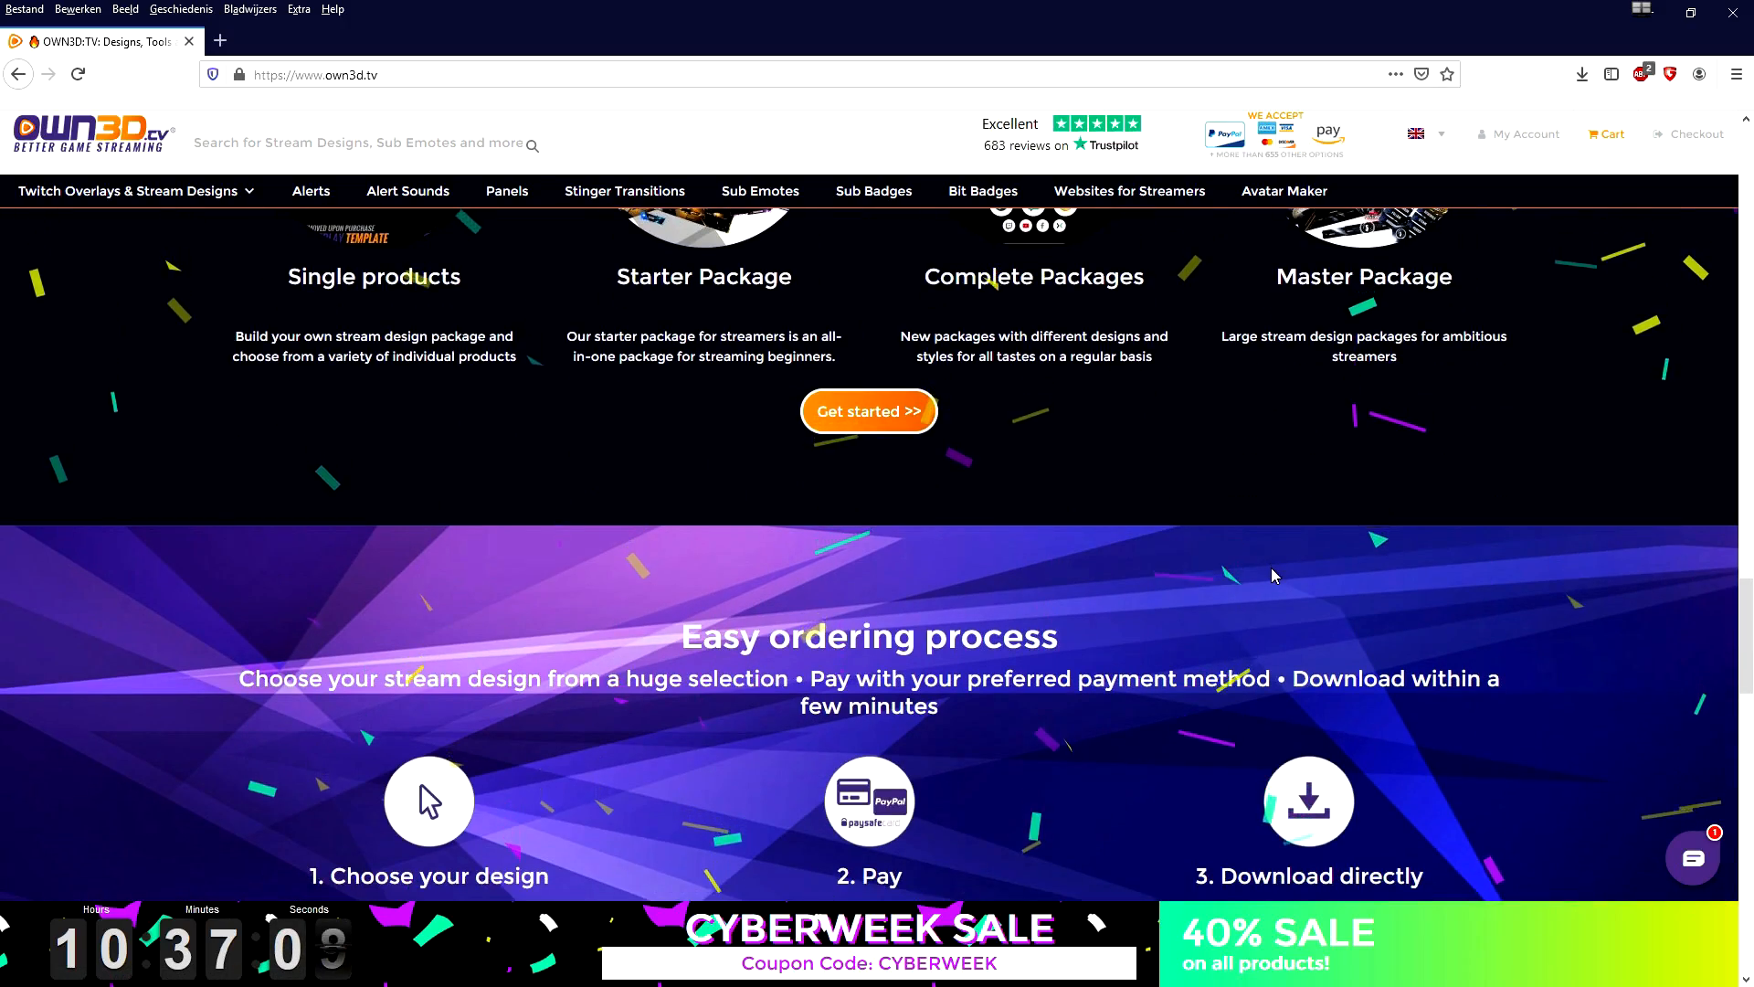
pyautogui.scroll(-3)
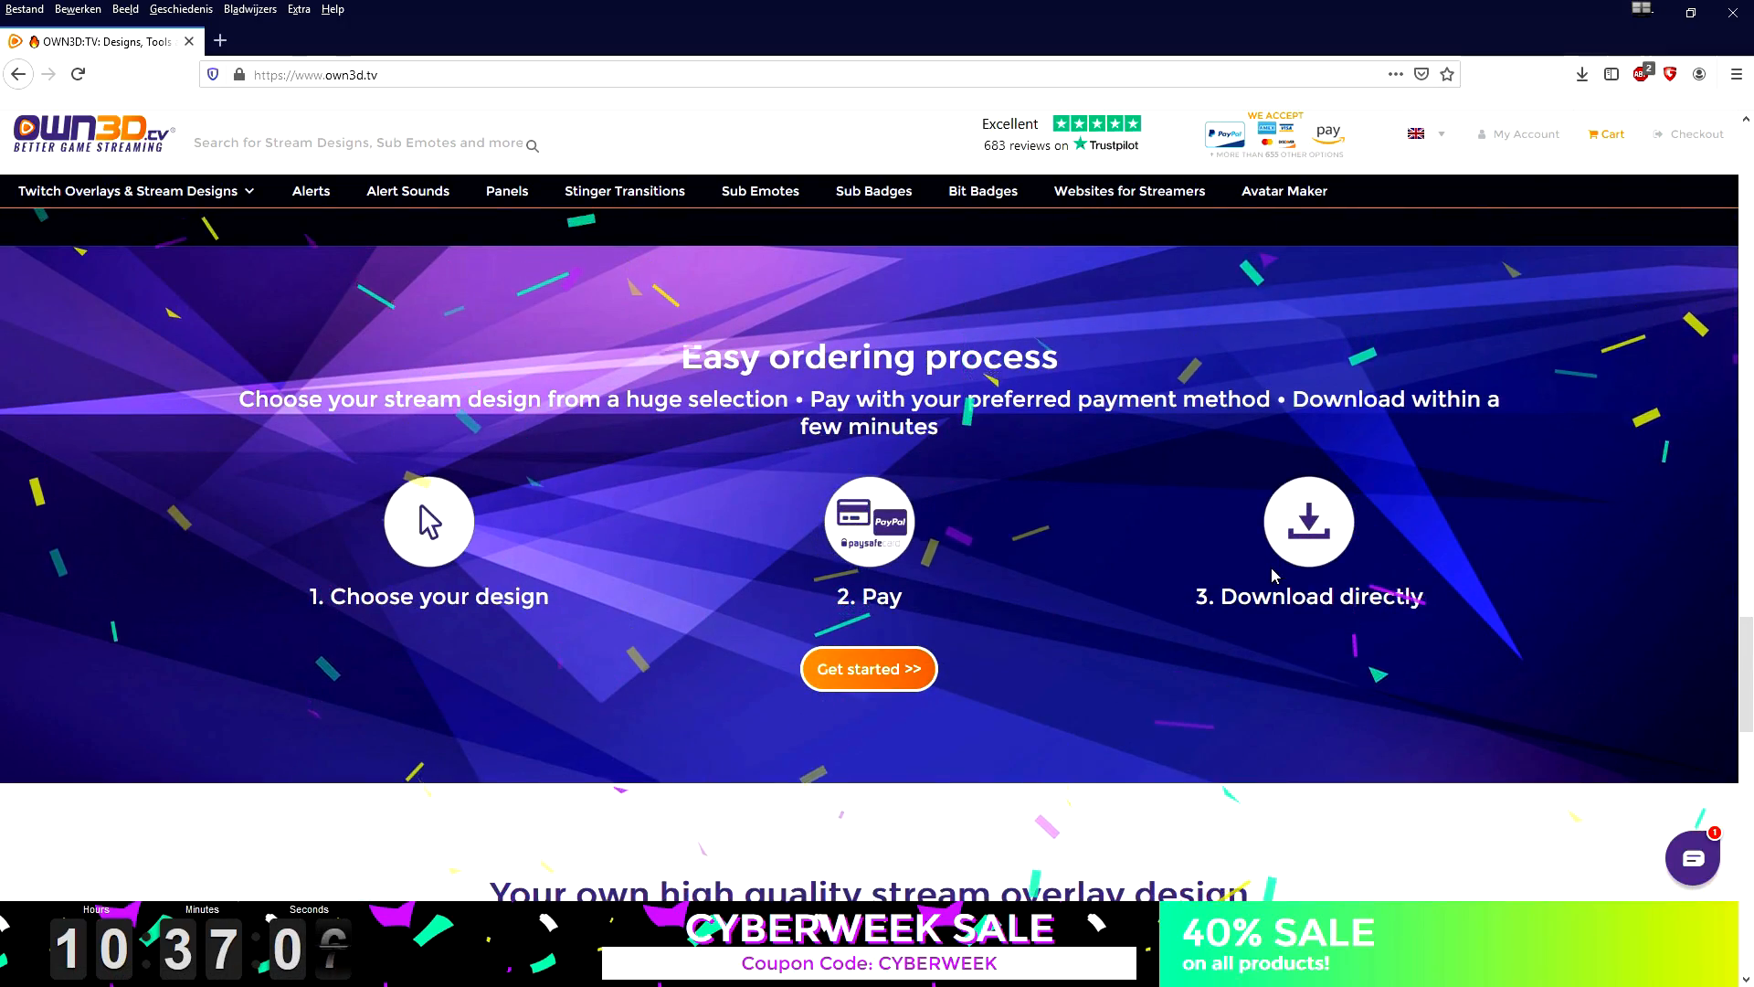
pyautogui.scroll(-3)
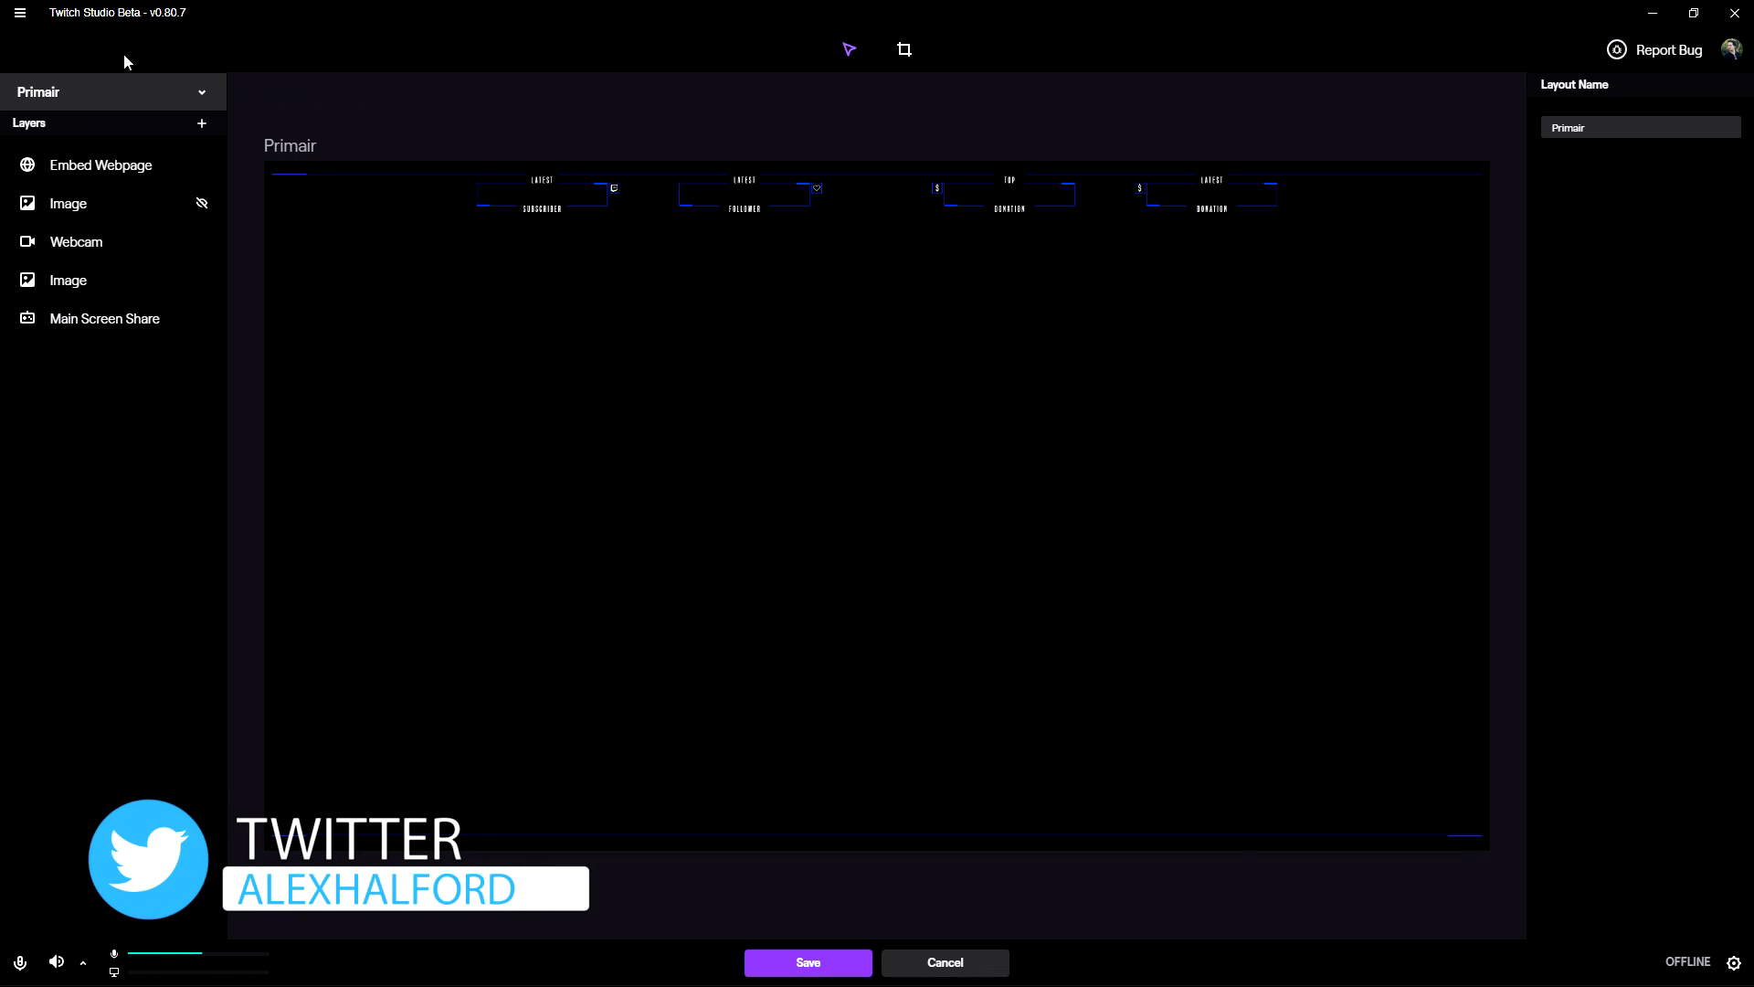
pyautogui.click(20, 13)
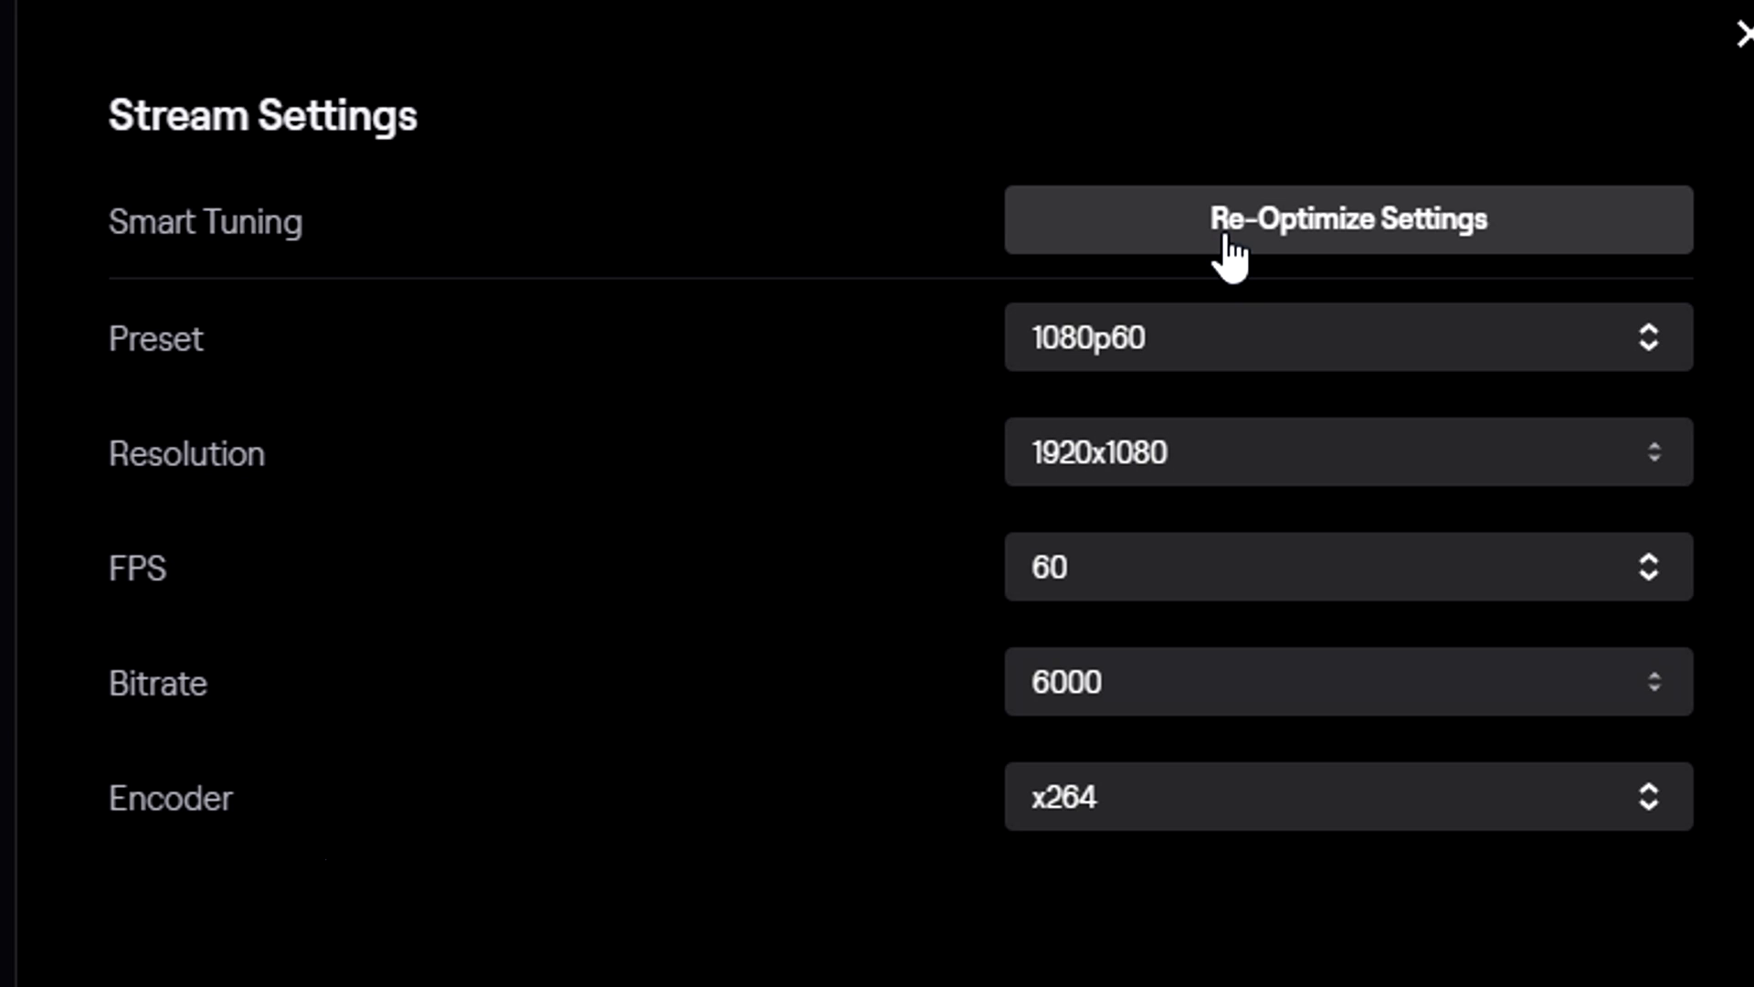
# - Run Re-Optimize Settings so Smart Tuning retests bandwidth and hardware for 720p30
pyautogui.click(1346, 220)
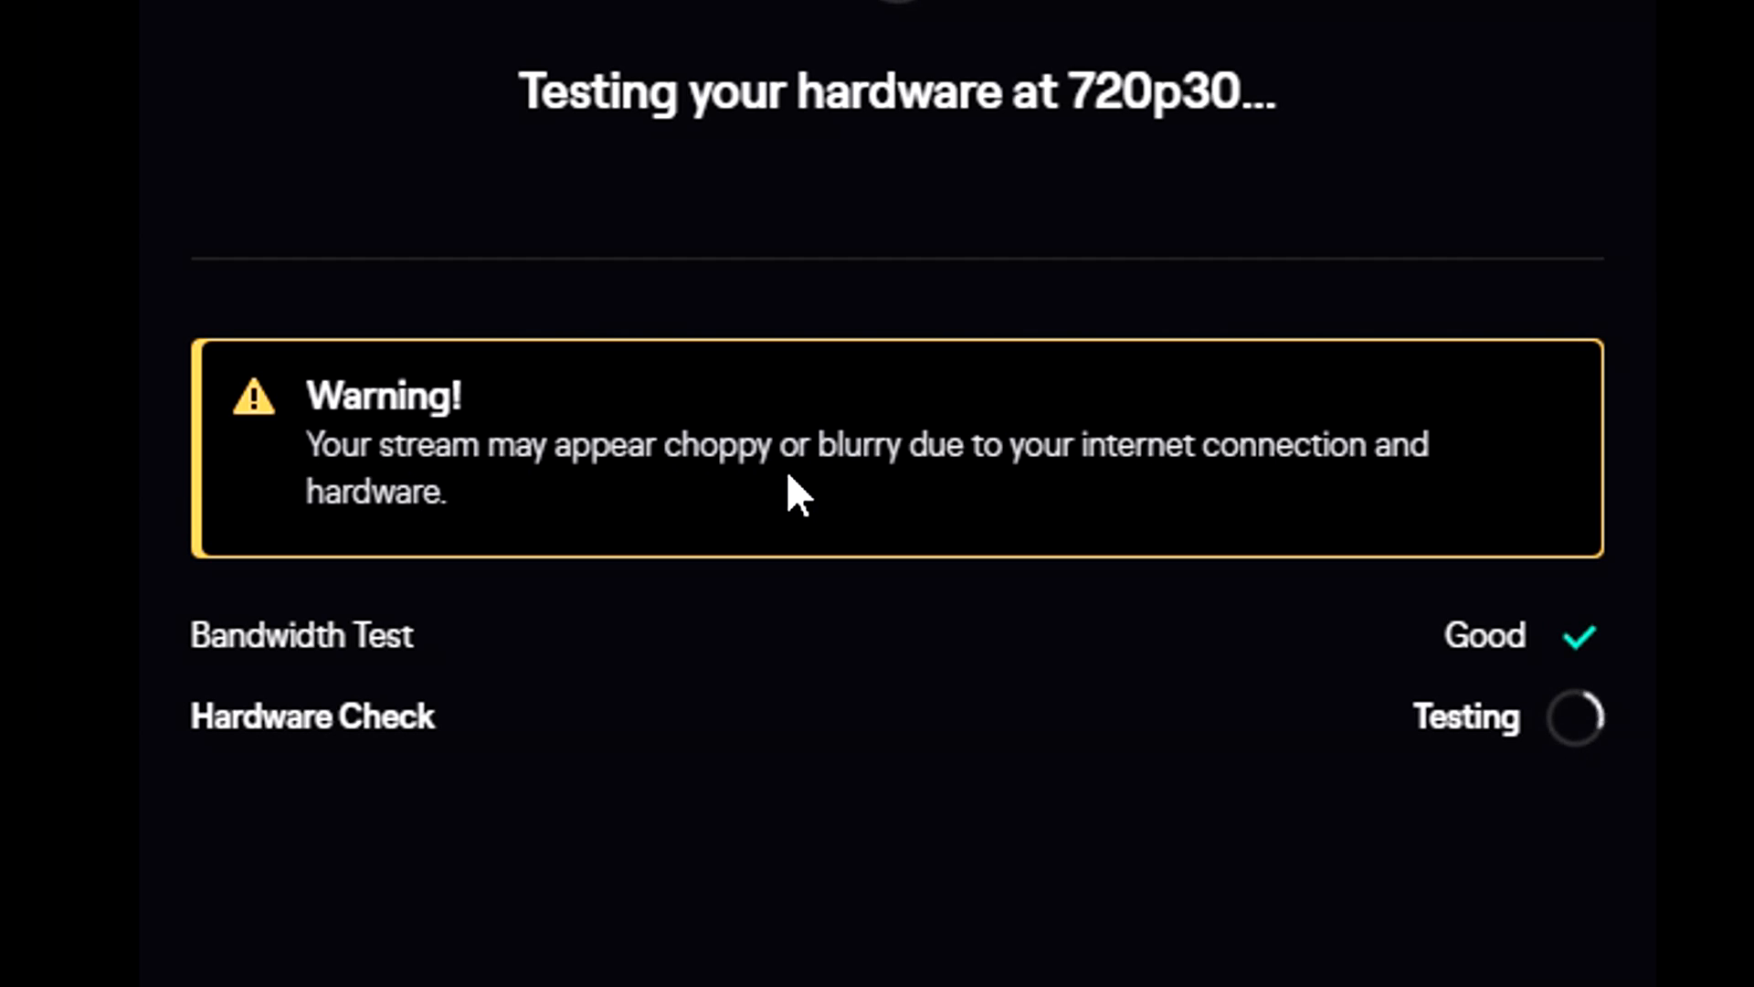
pyautogui.moveTo(917, 547)
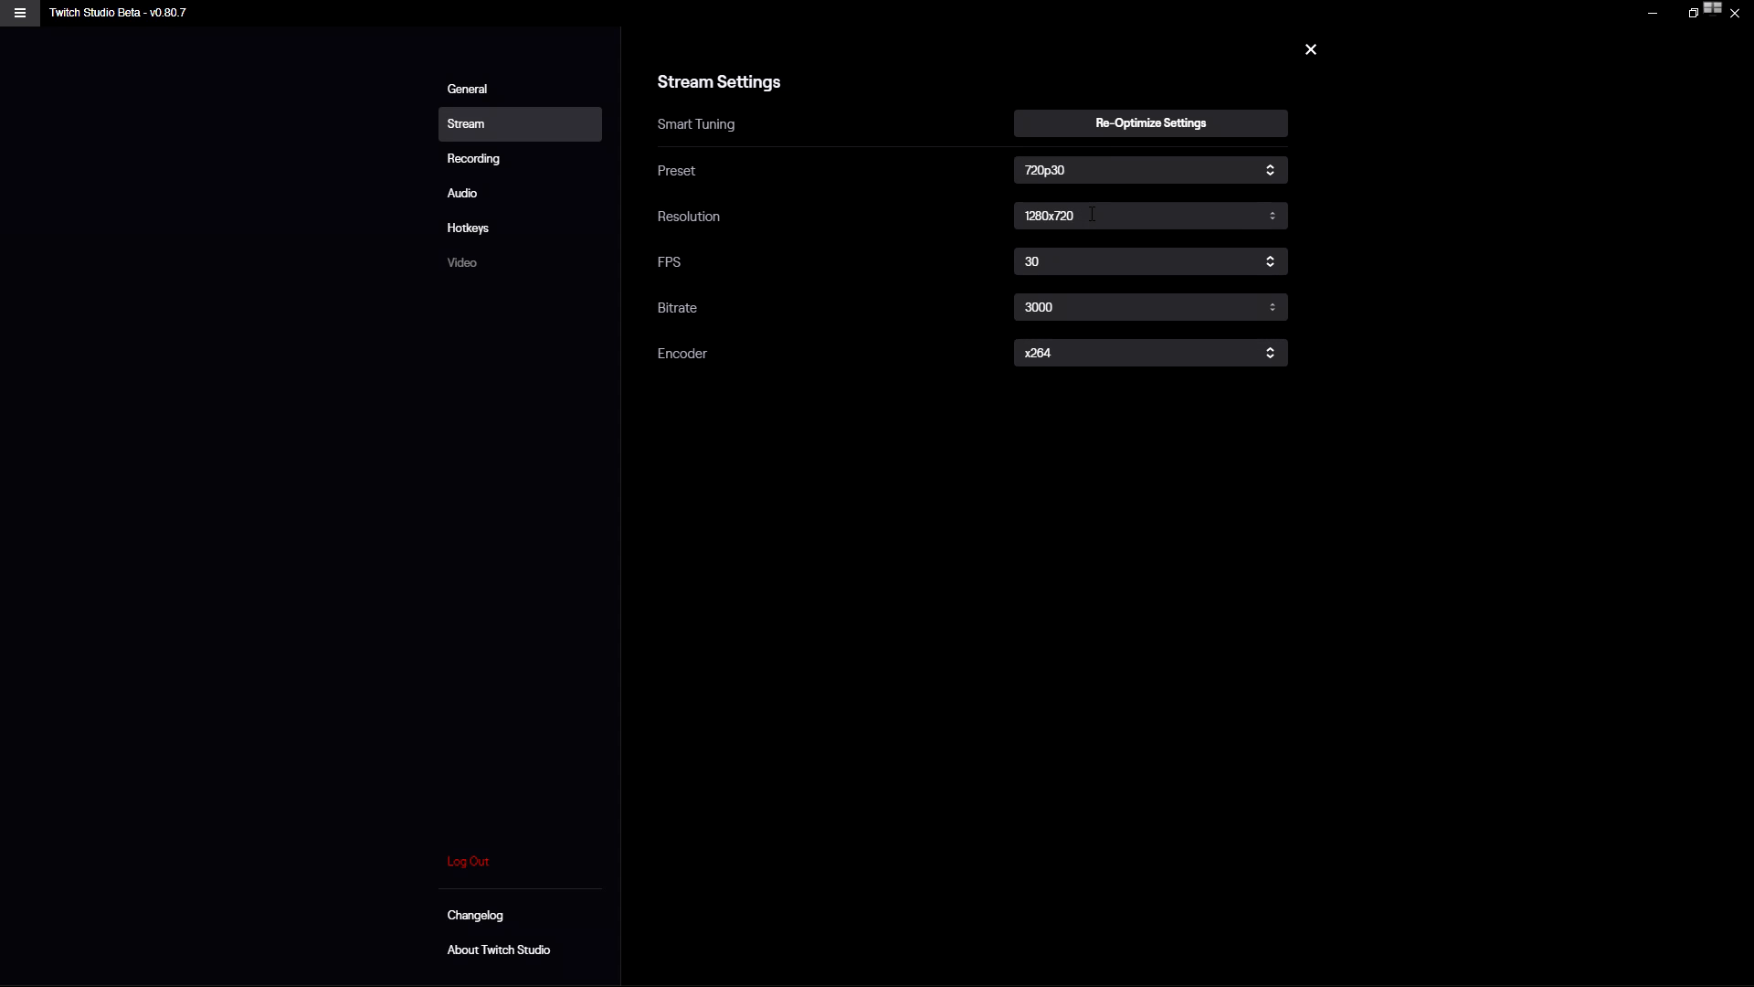
pyautogui.click(1147, 216)
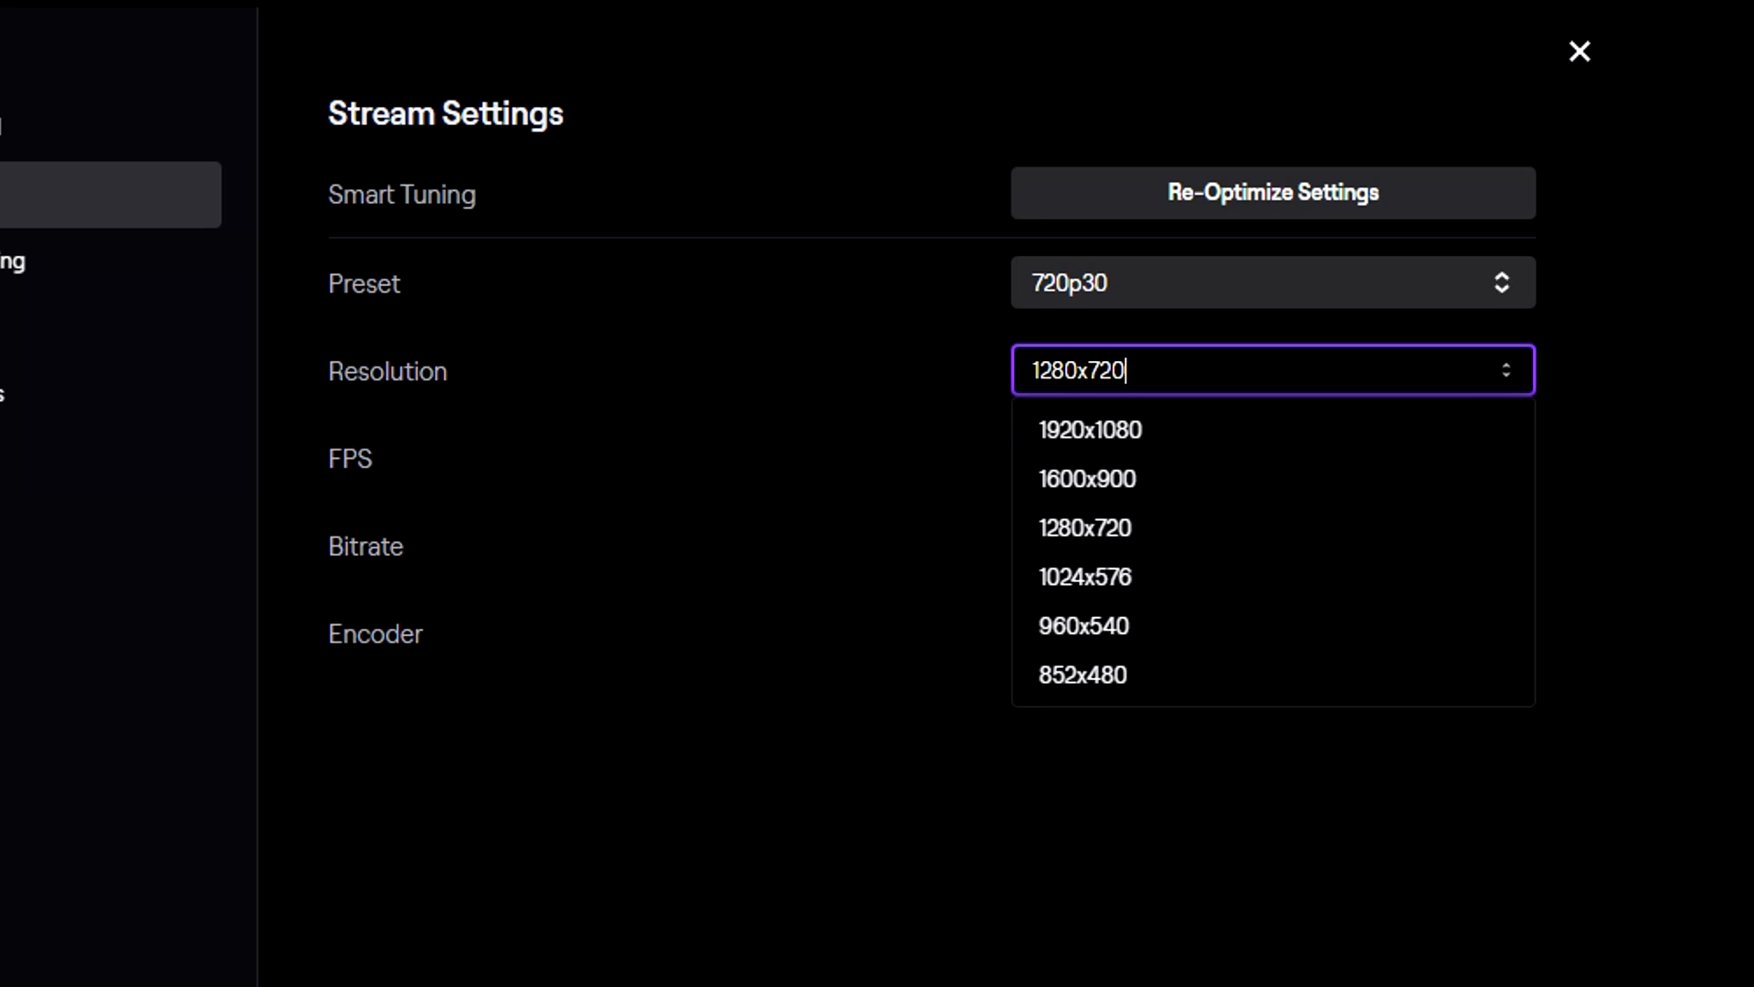
pyautogui.moveTo(1149, 550)
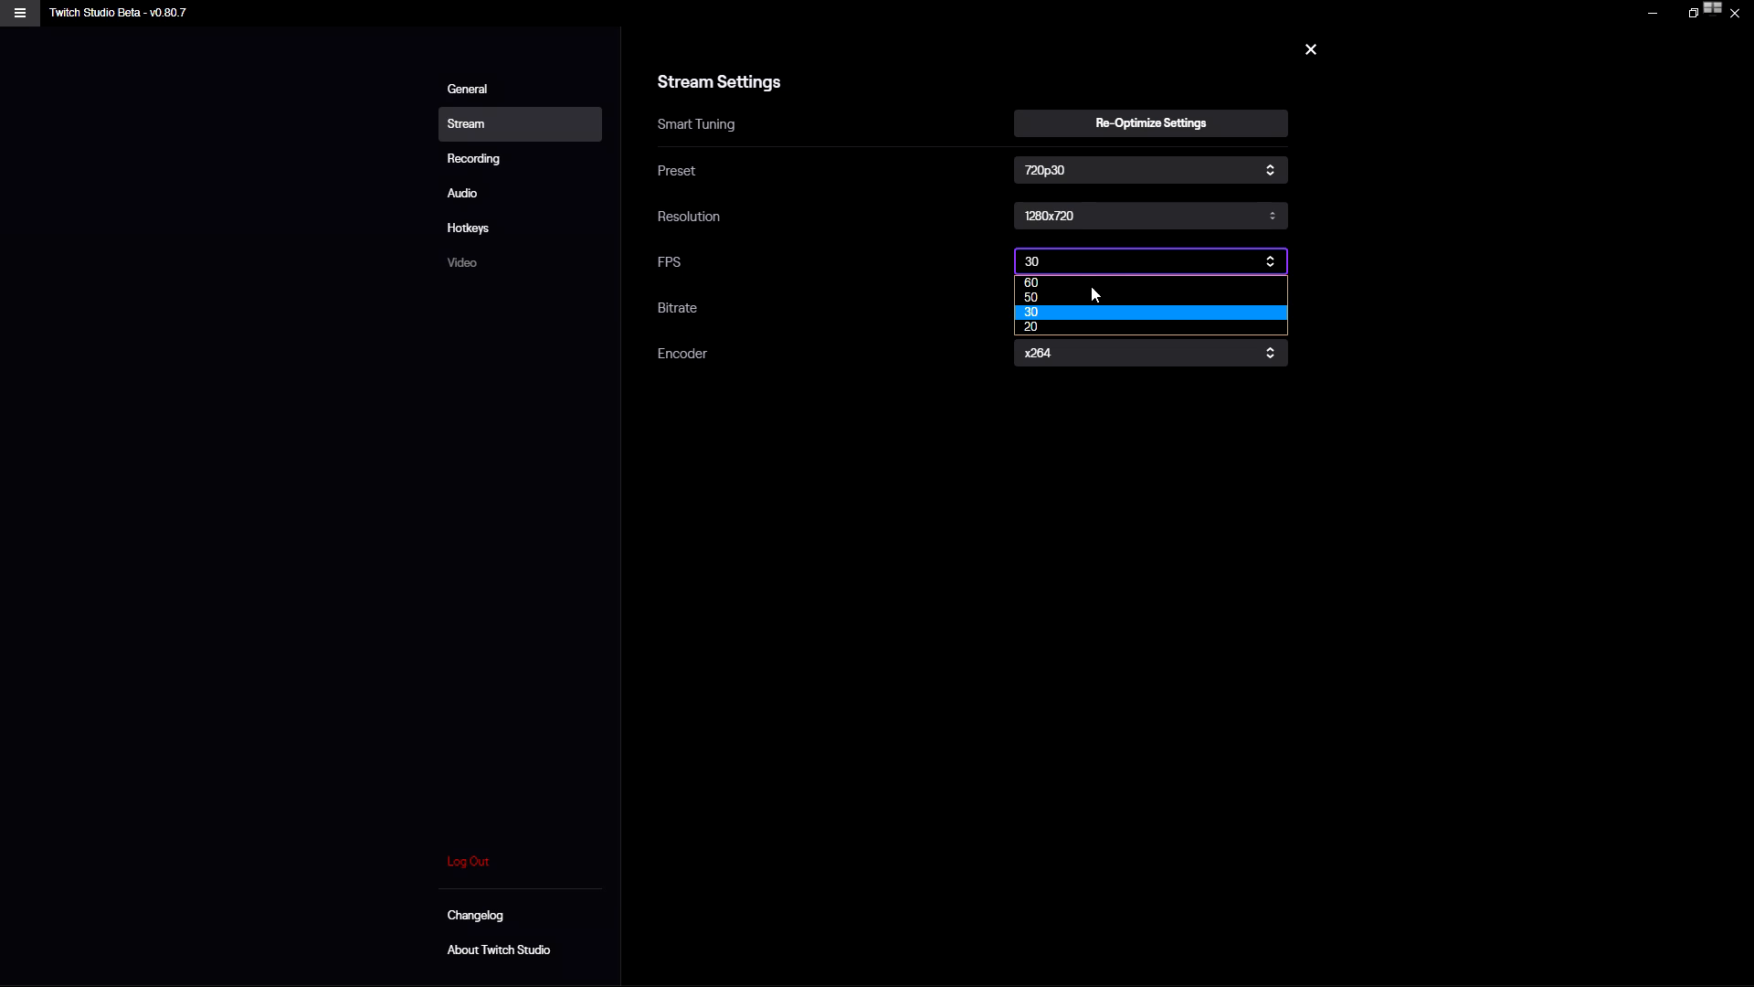
pyautogui.moveTo(1093, 281)
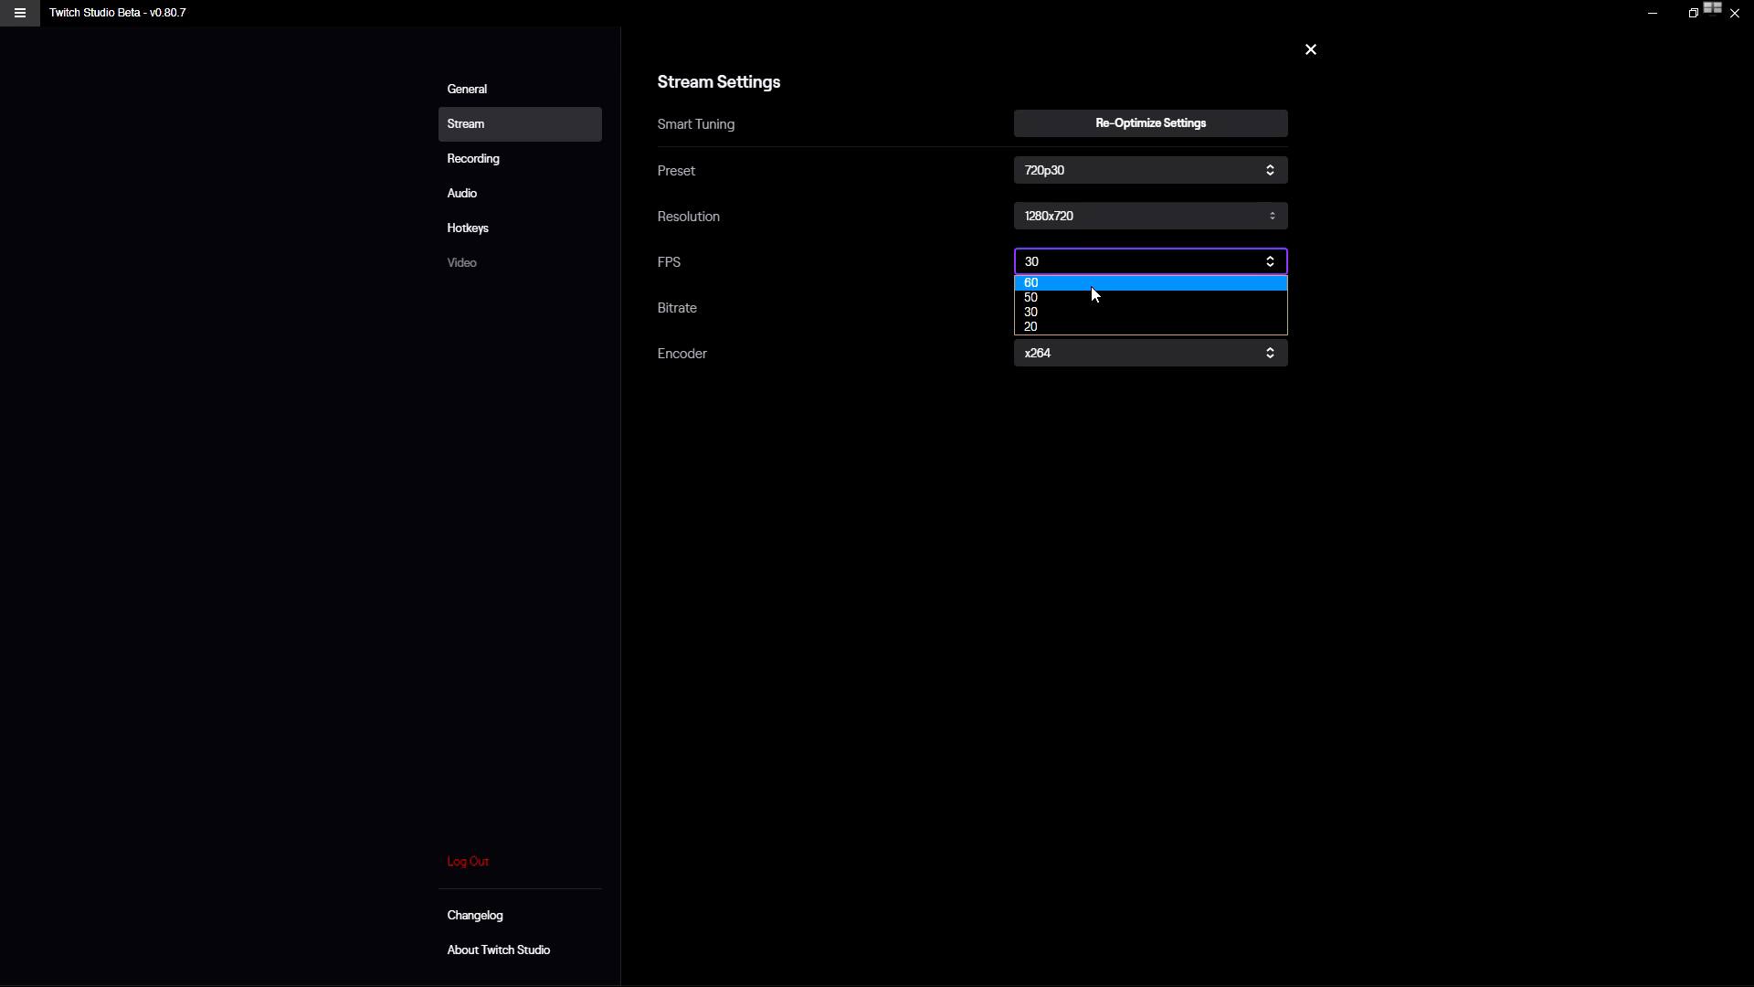
pyautogui.click(1031, 282)
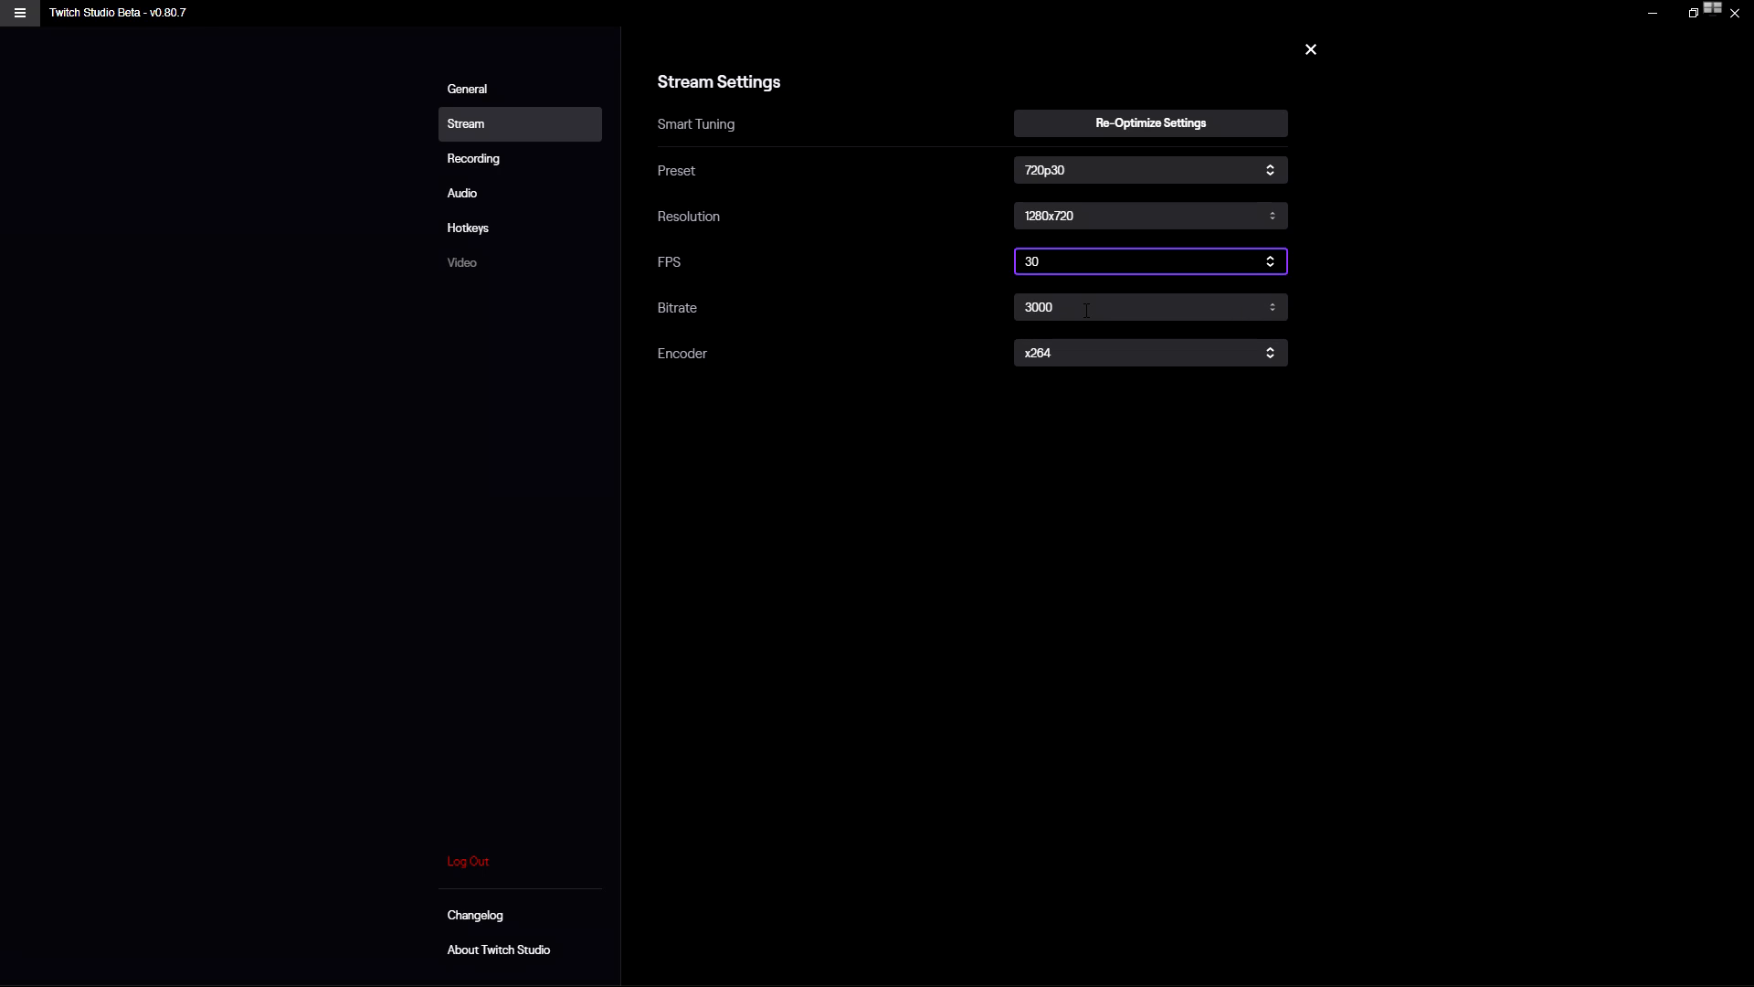
pyautogui.click(1148, 307)
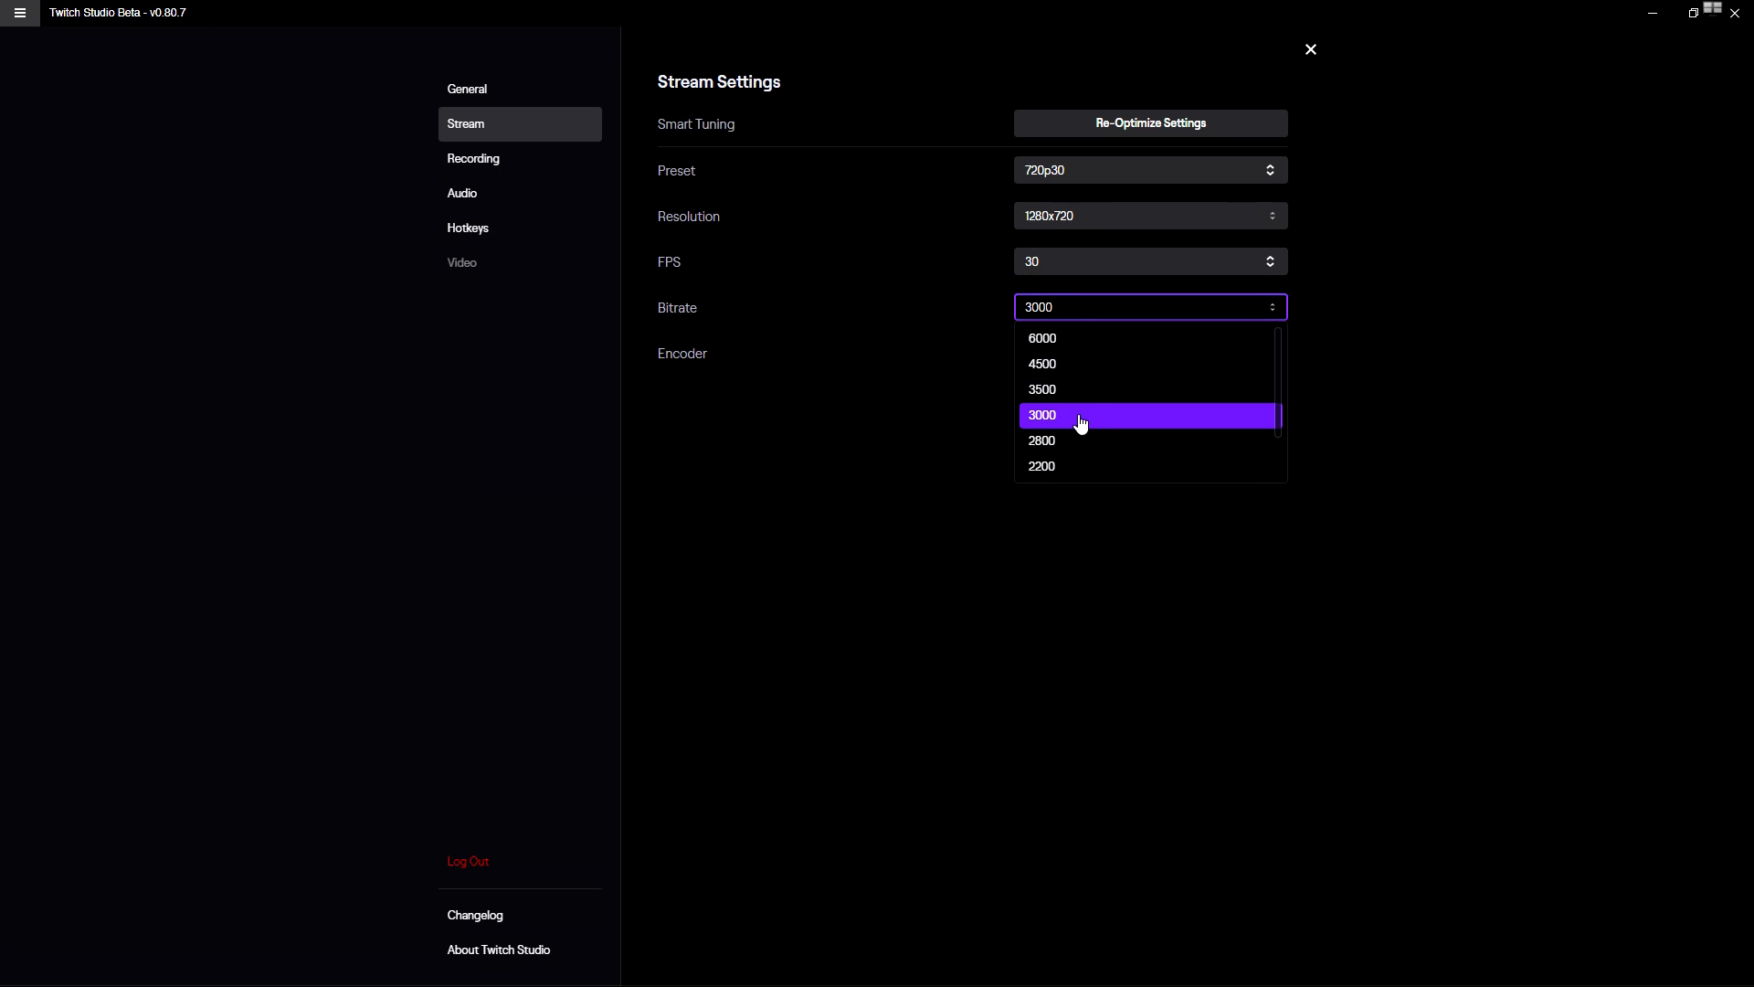
pyautogui.moveTo(1093, 363)
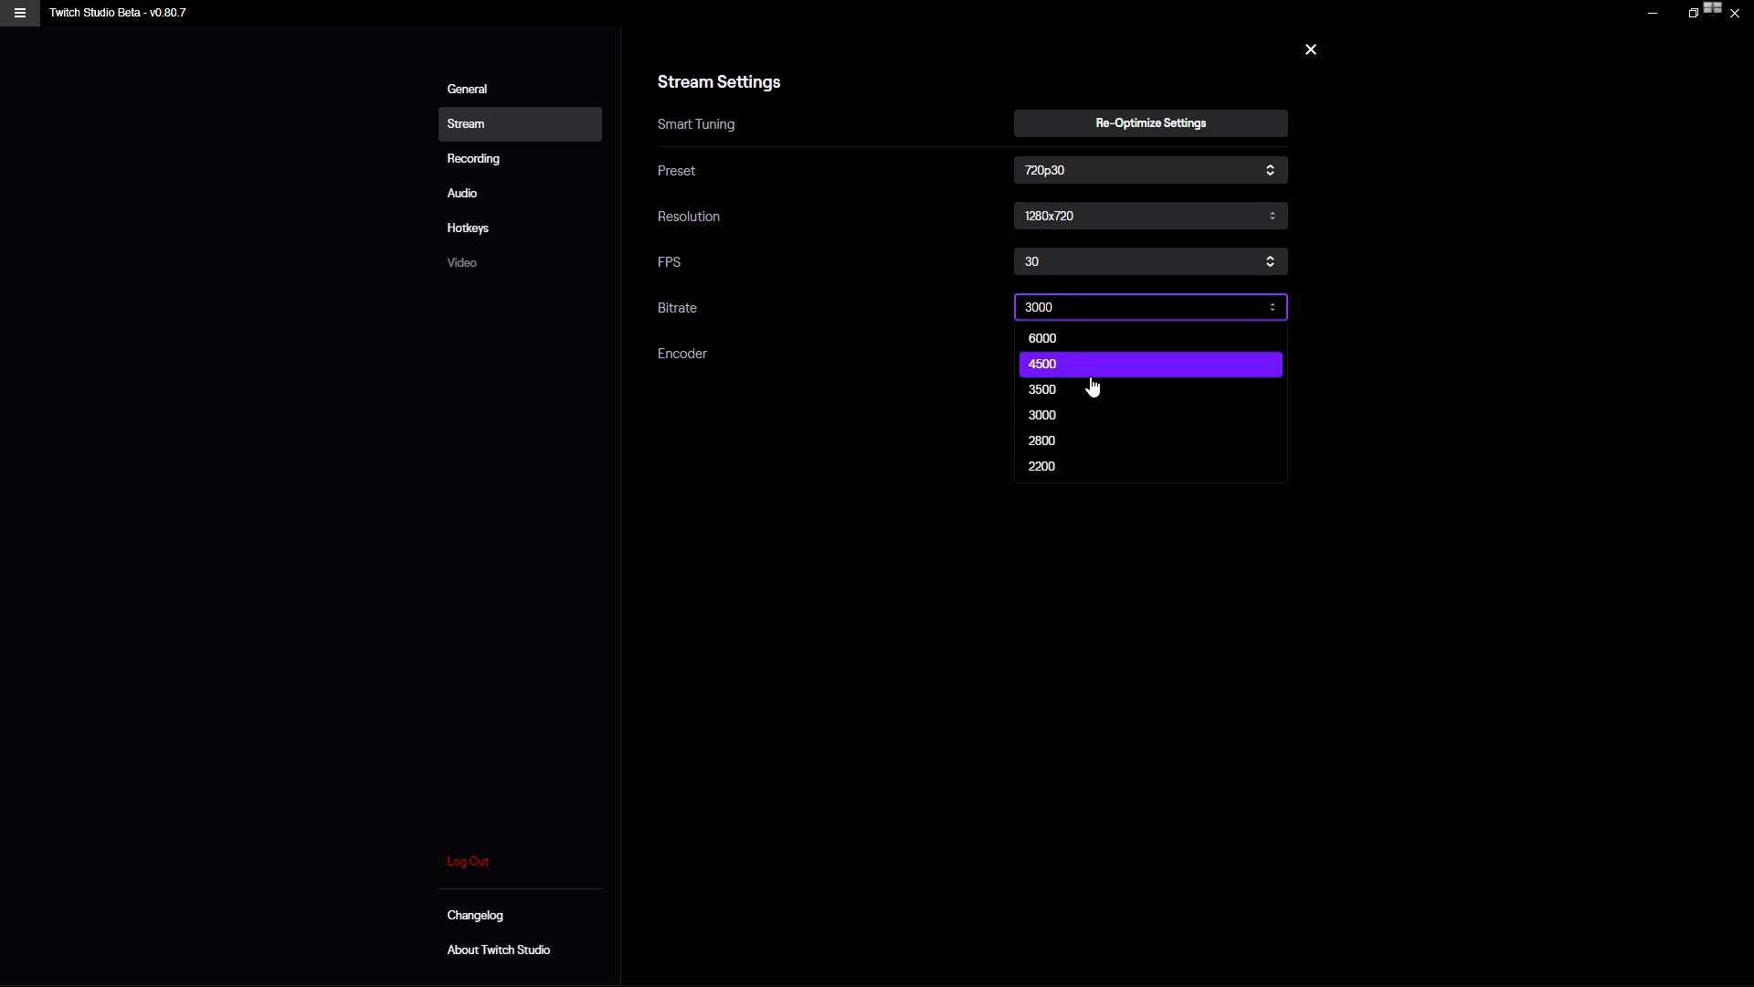
pyautogui.click(1118, 307)
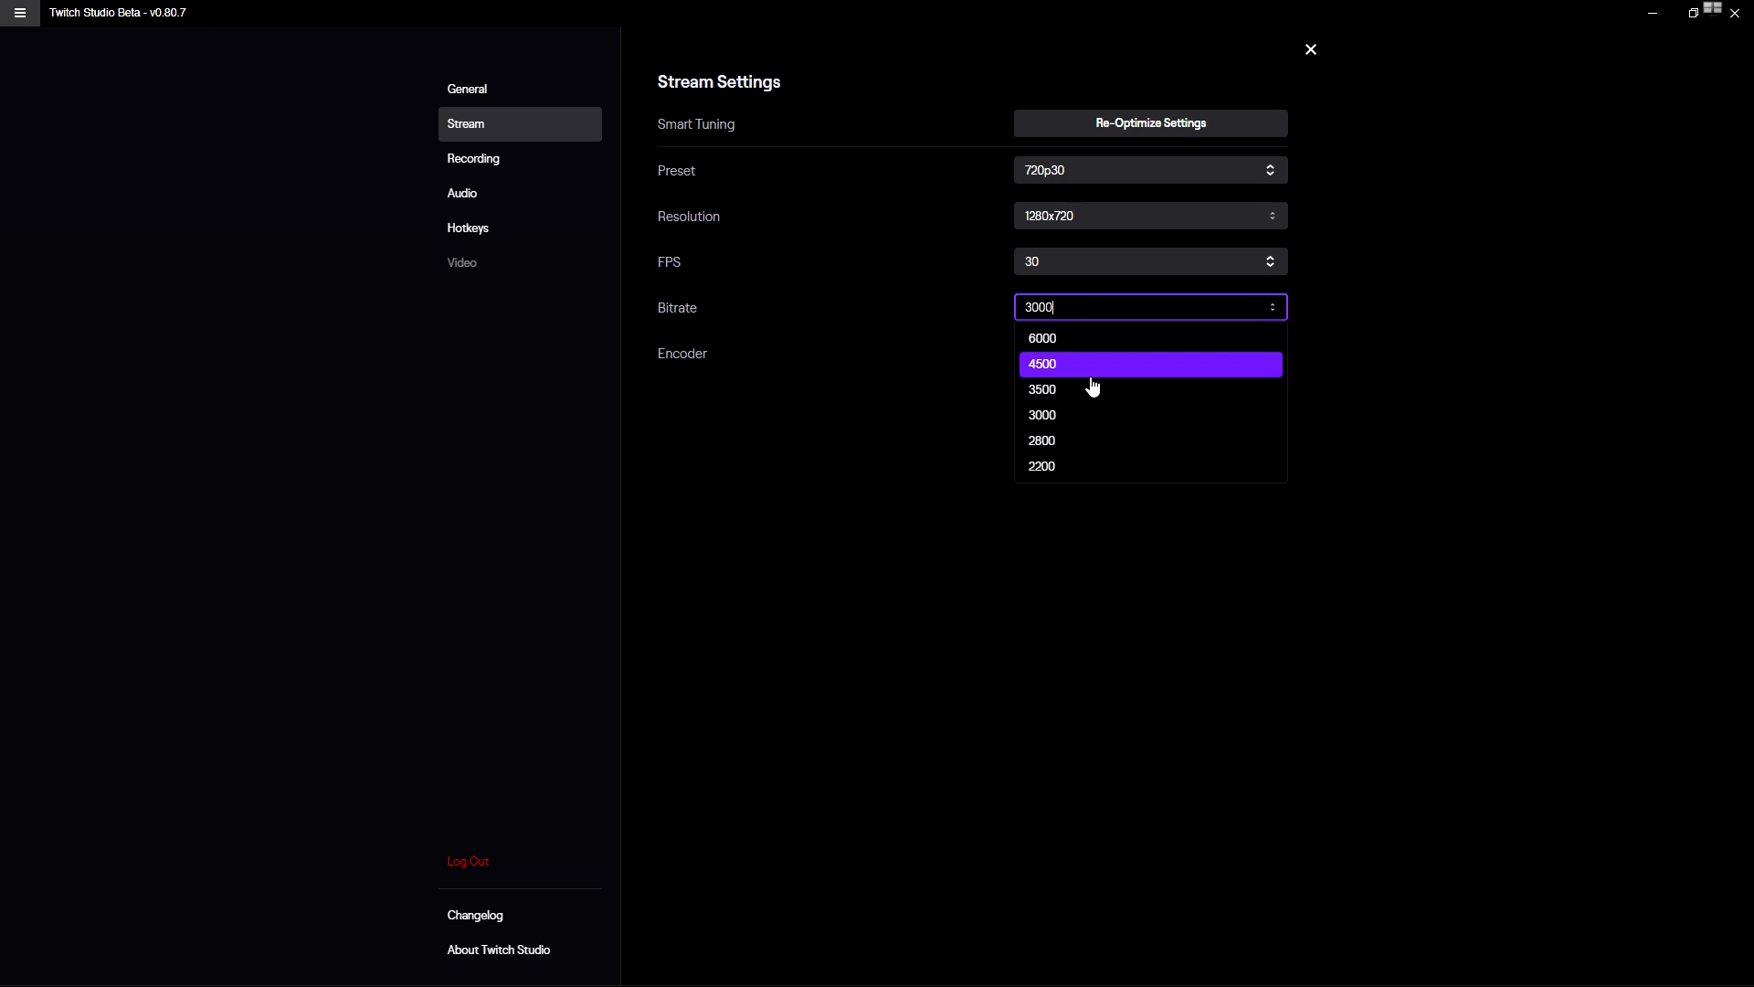
pyautogui.moveTo(1115, 396)
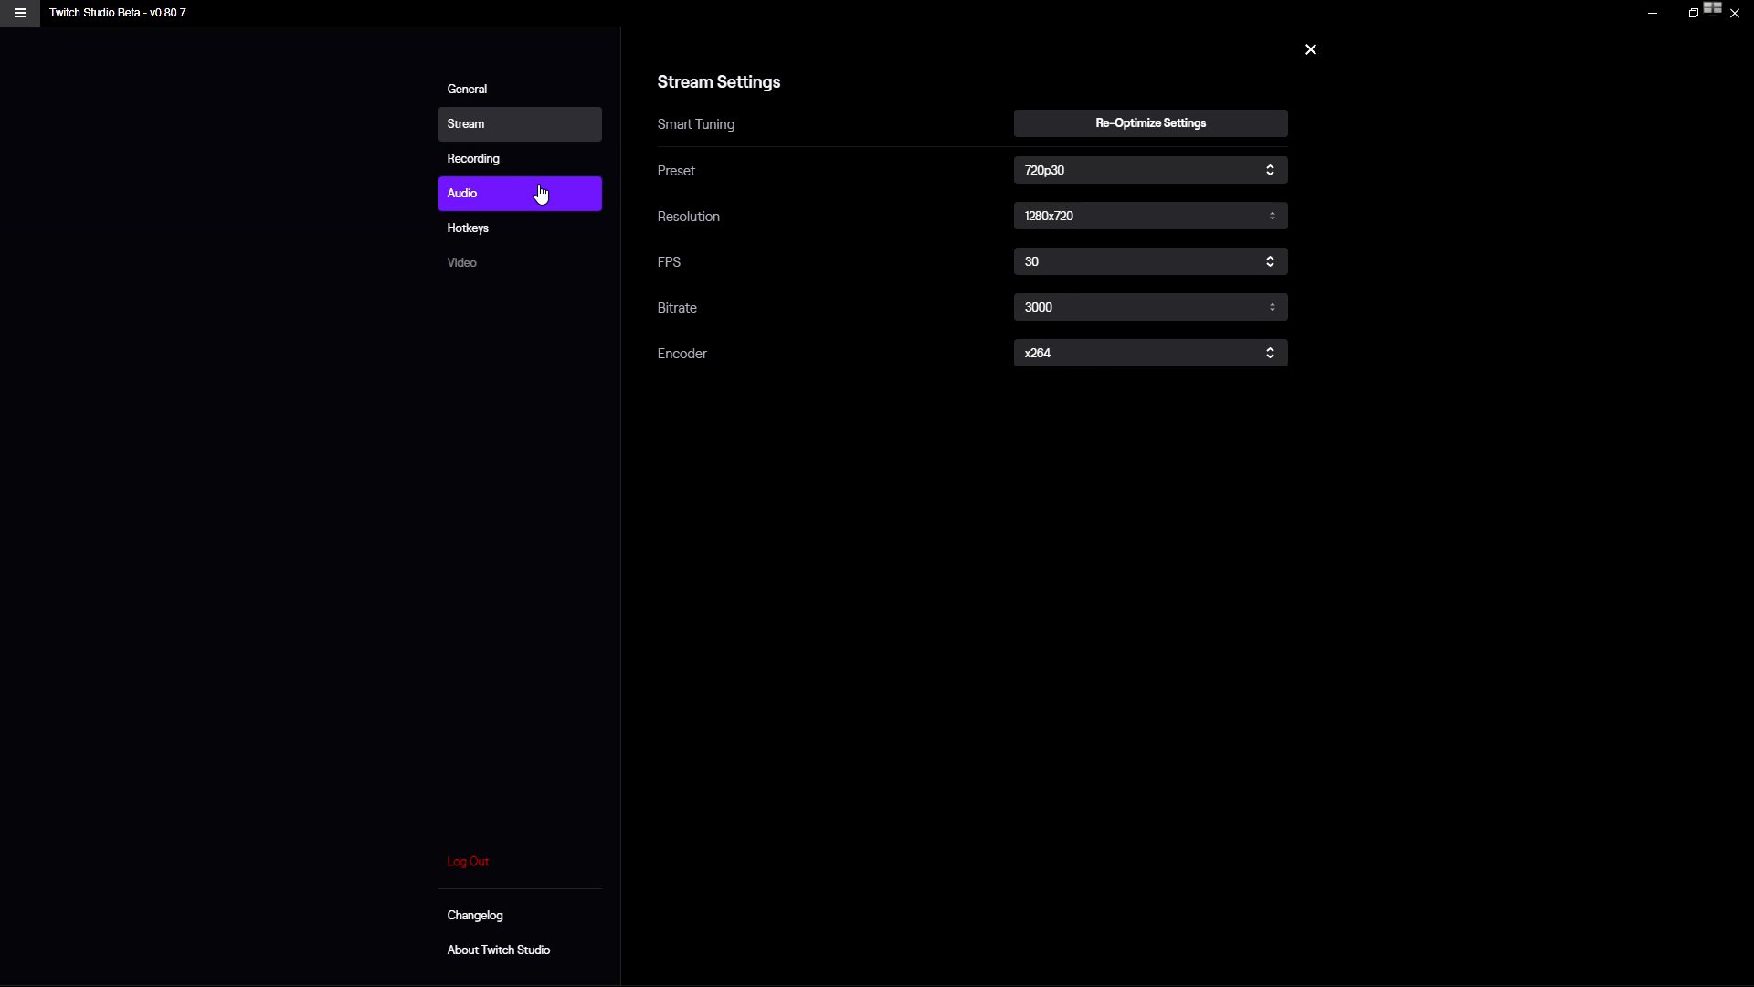
# - Close the Settings window and return to the Primair layout editor
pyautogui.click(471, 157)
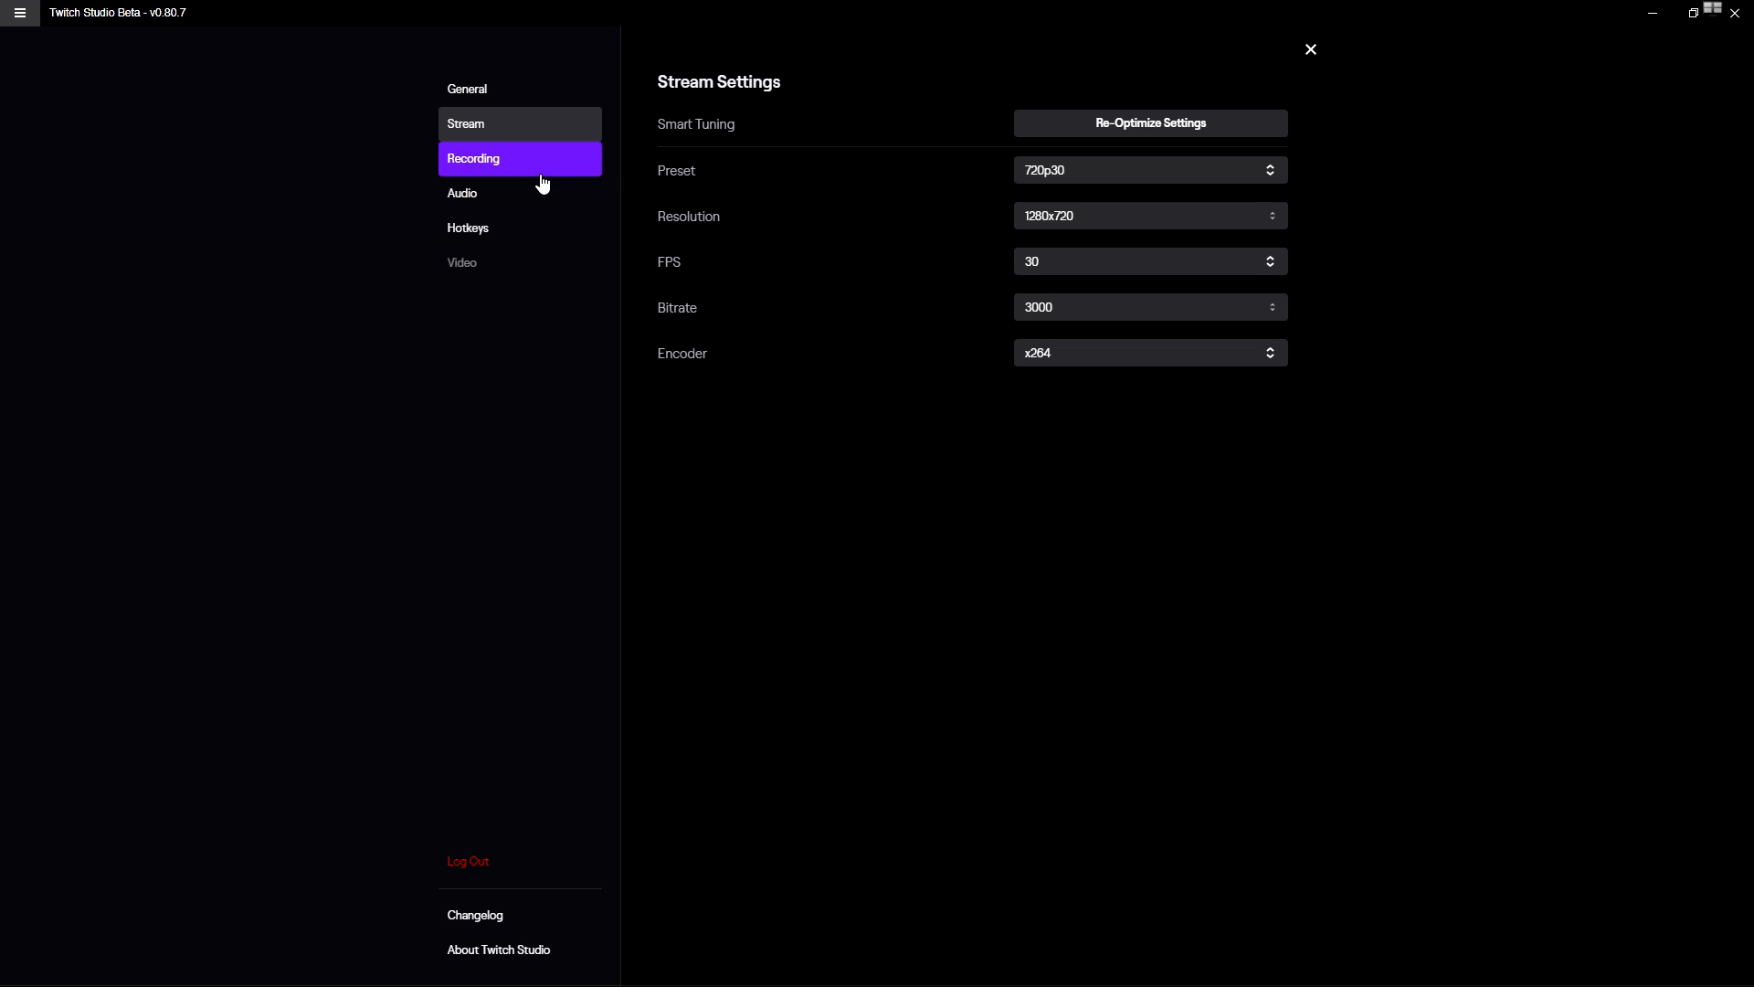
pyautogui.click(1310, 49)
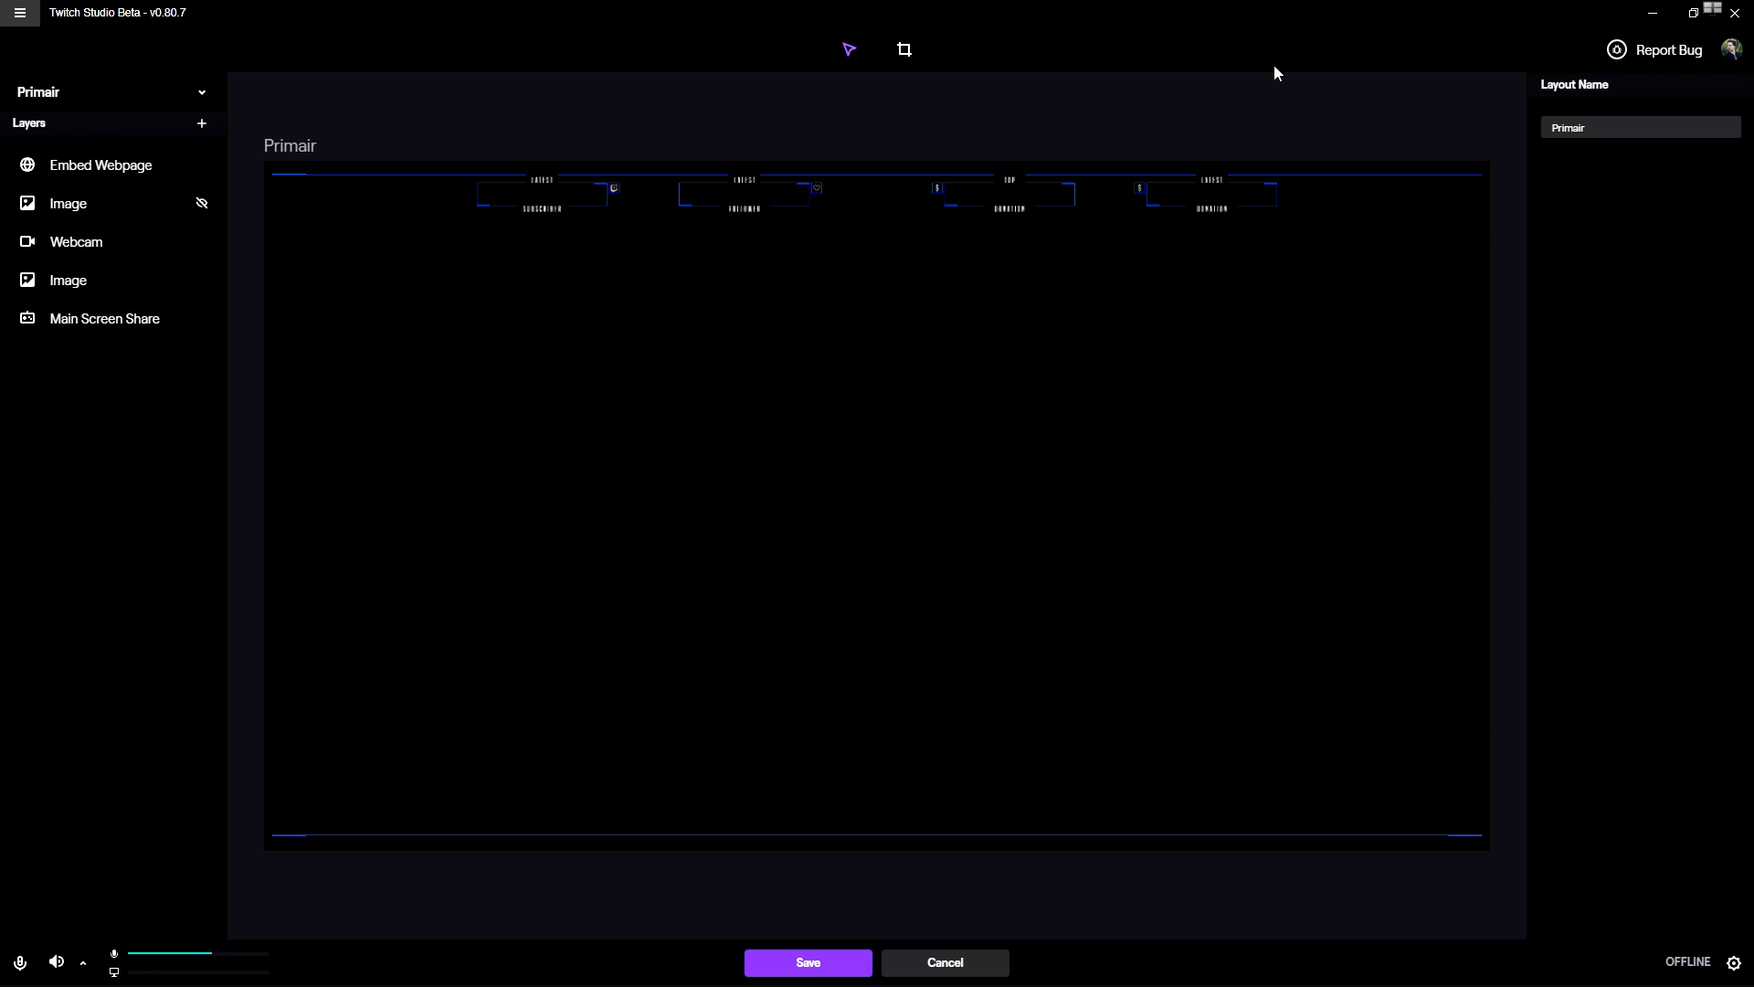
pyautogui.moveTo(1256, 75)
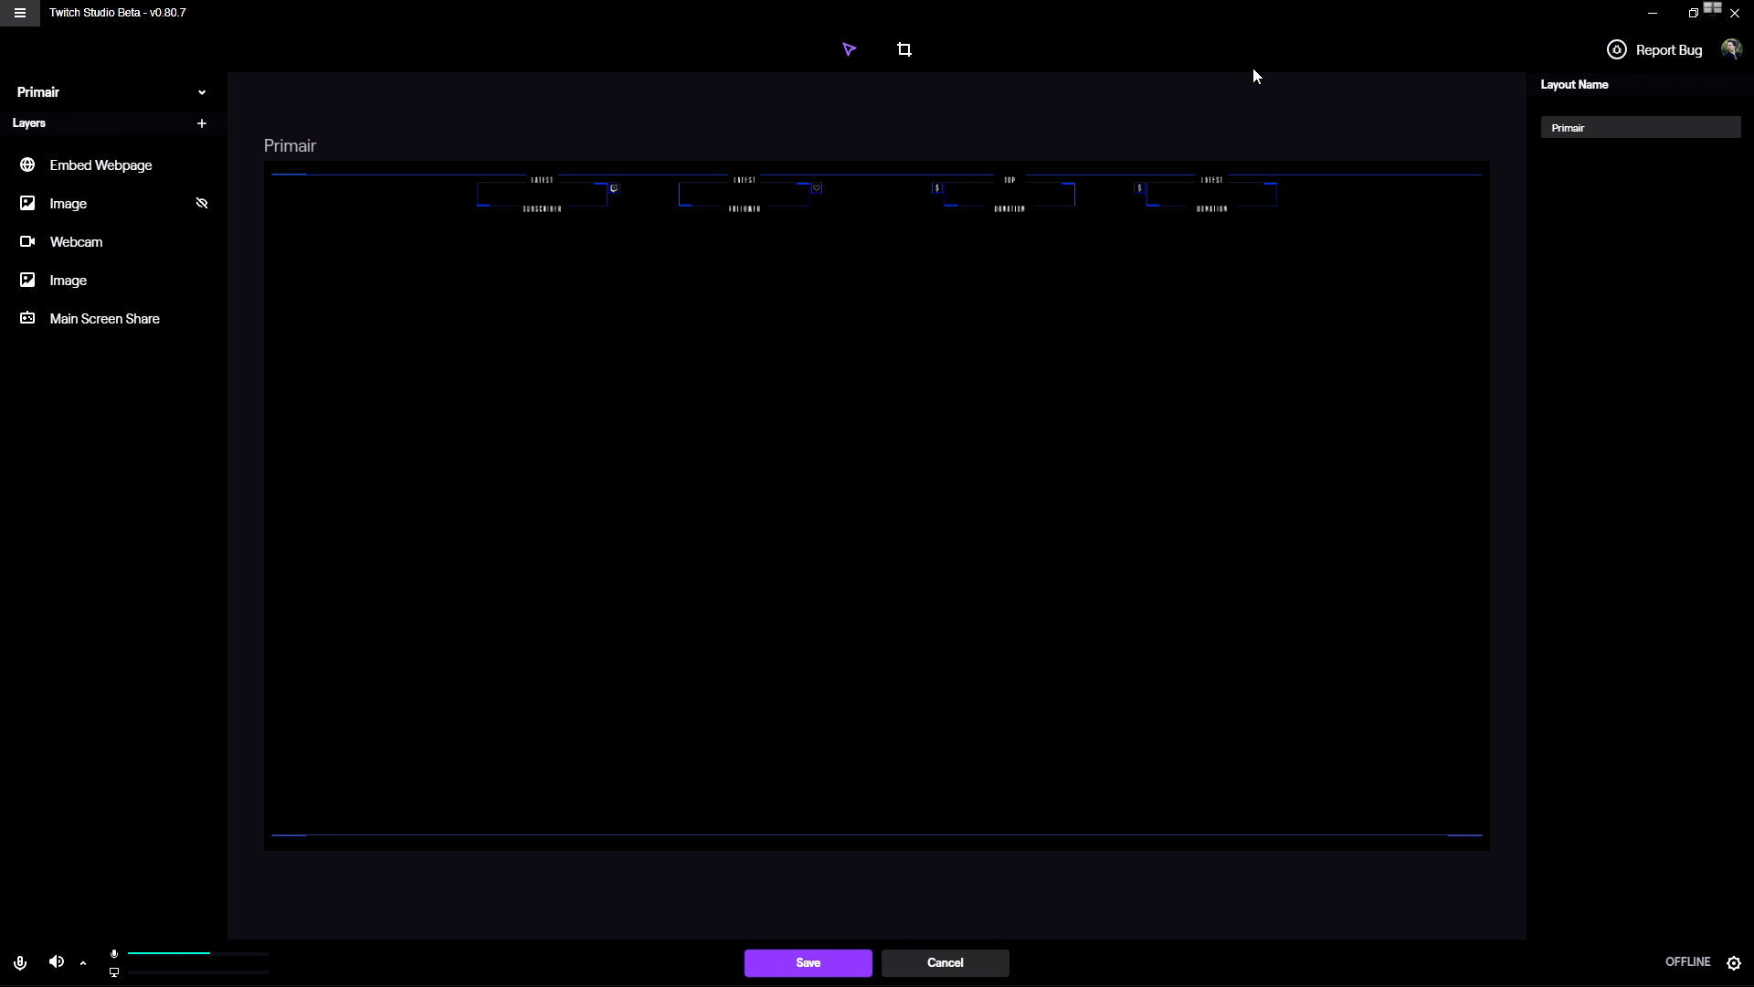
pyautogui.moveTo(1210, 97)
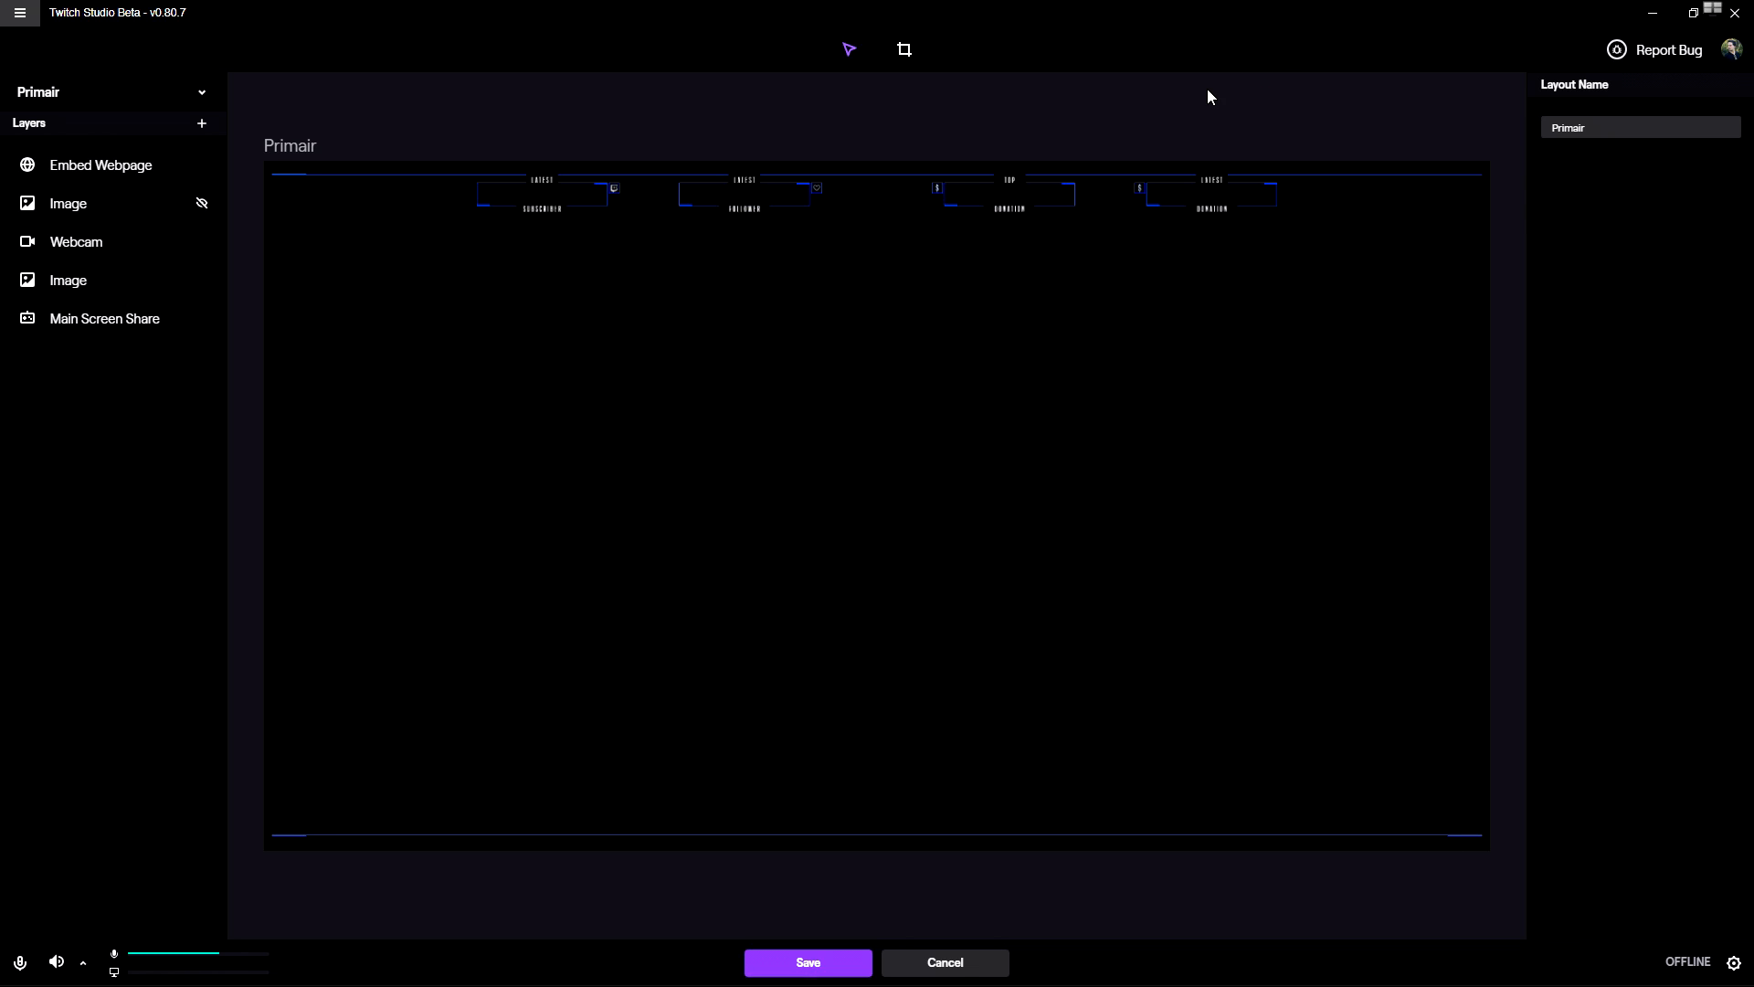
pyautogui.moveTo(1197, 73)
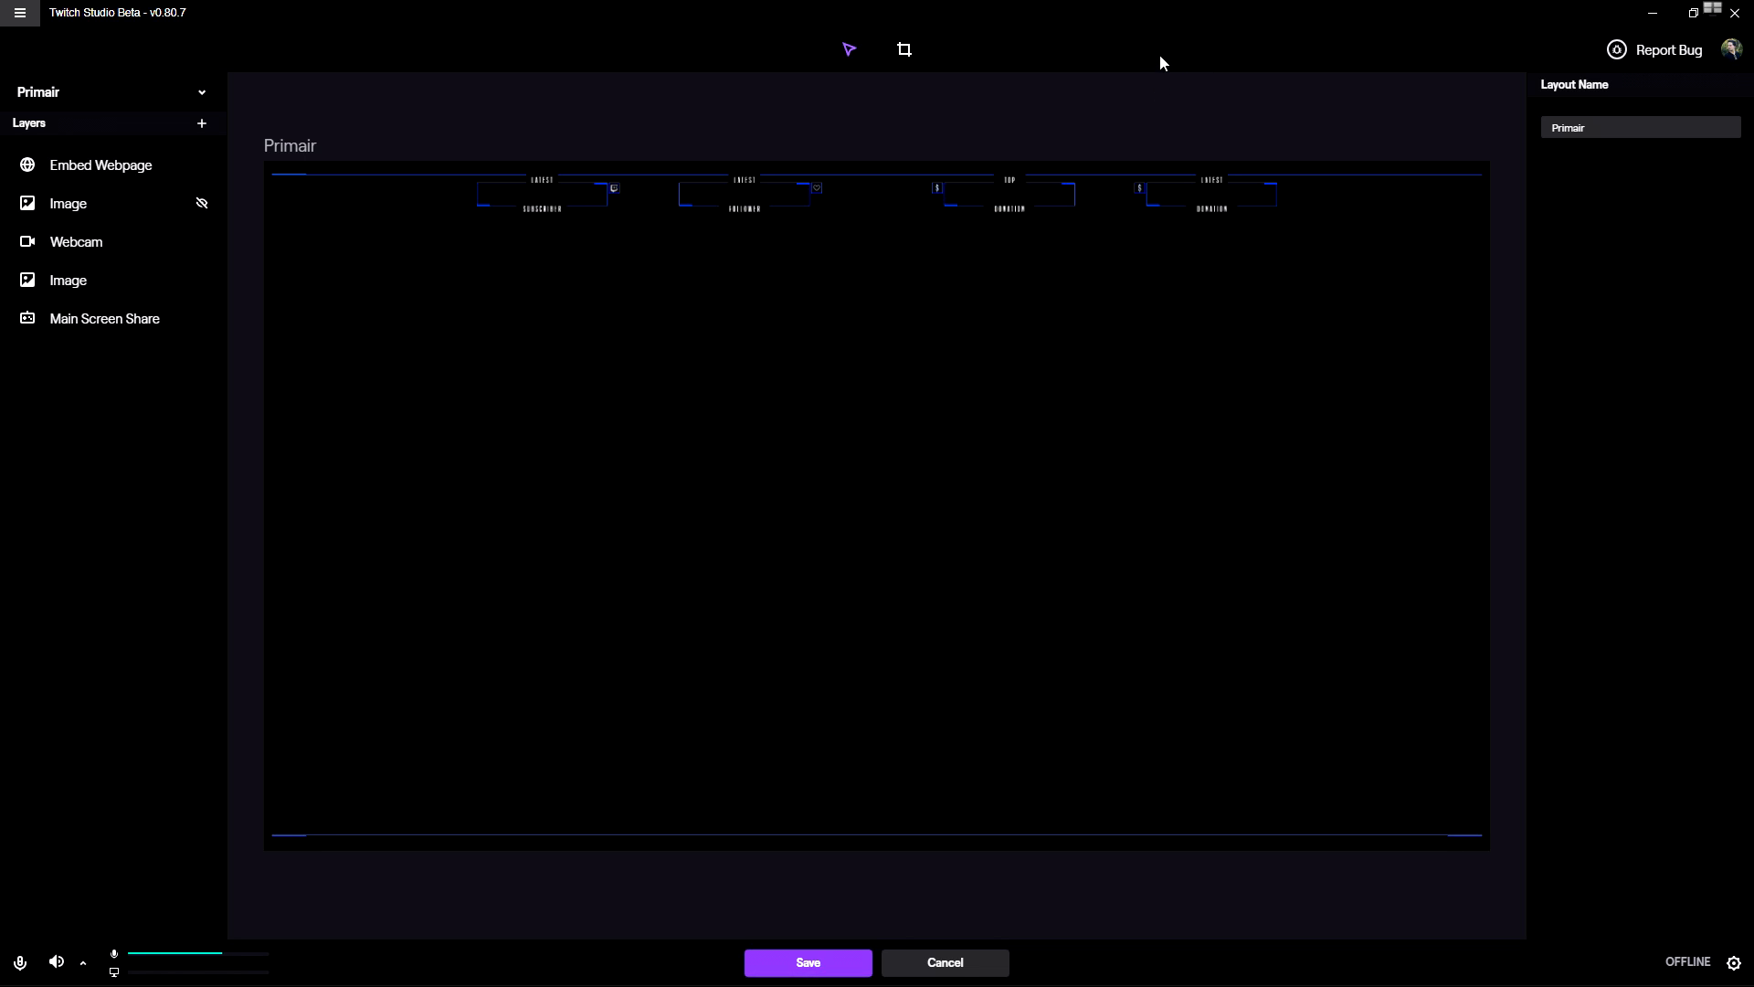
pyautogui.moveTo(255, 148)
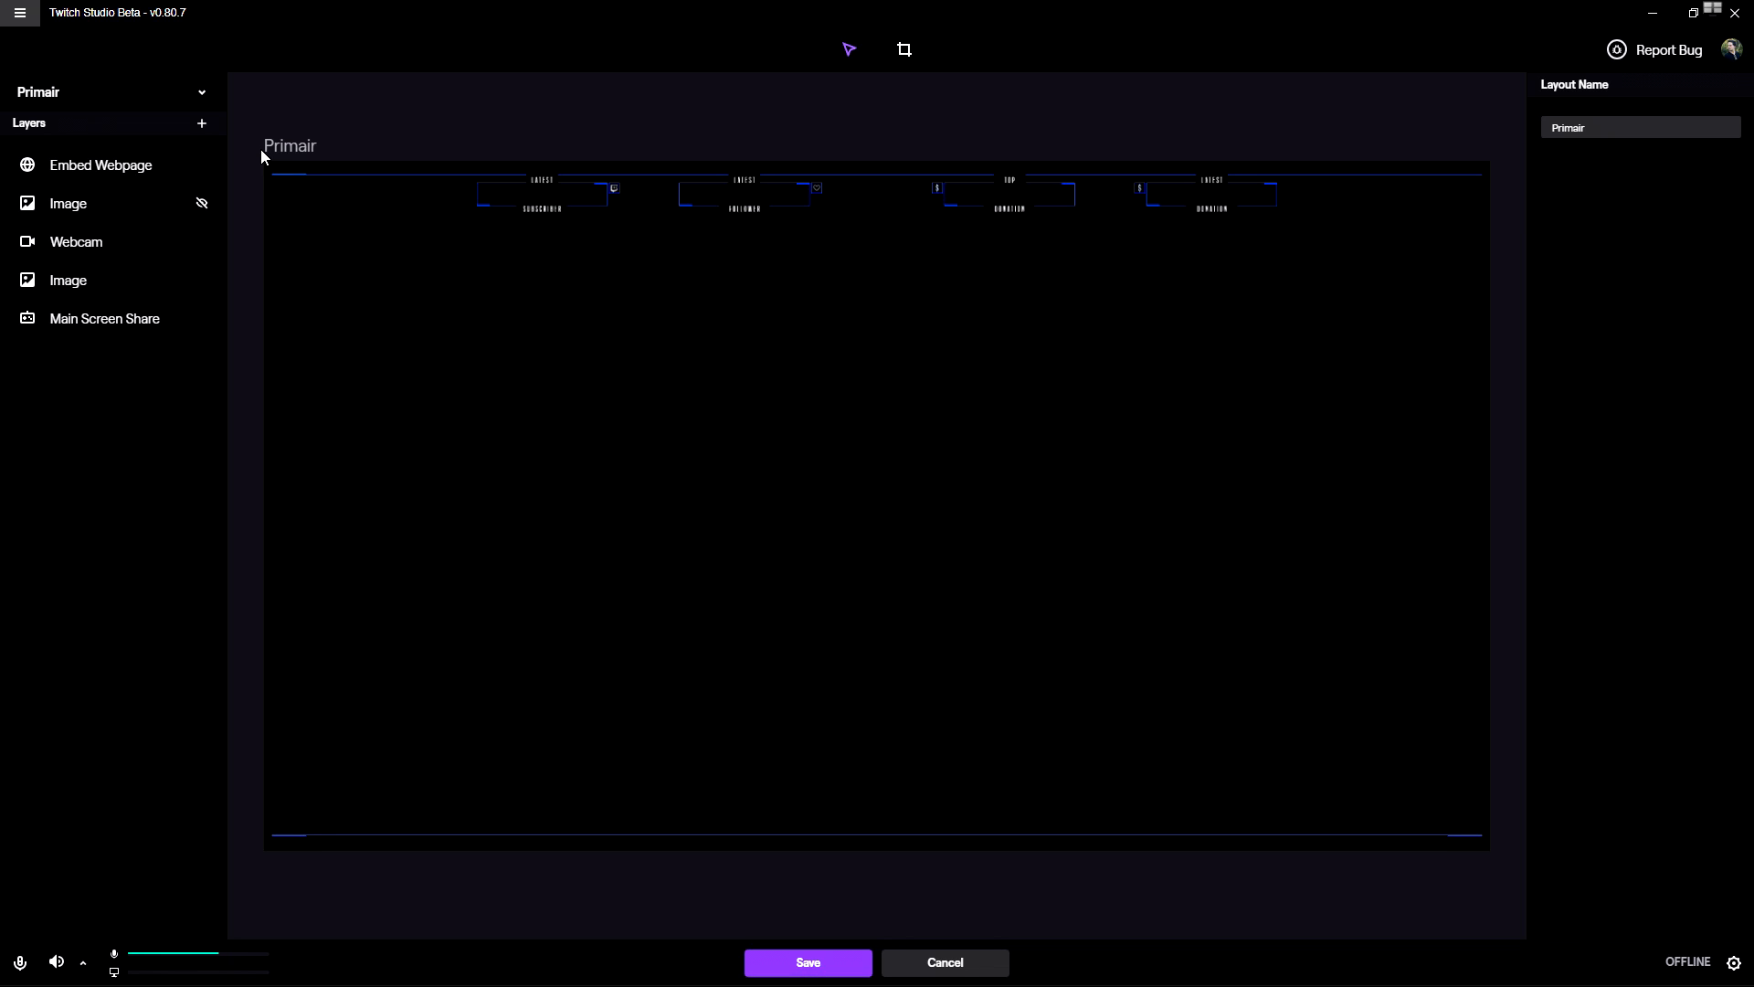
pyautogui.moveTo(263, 164)
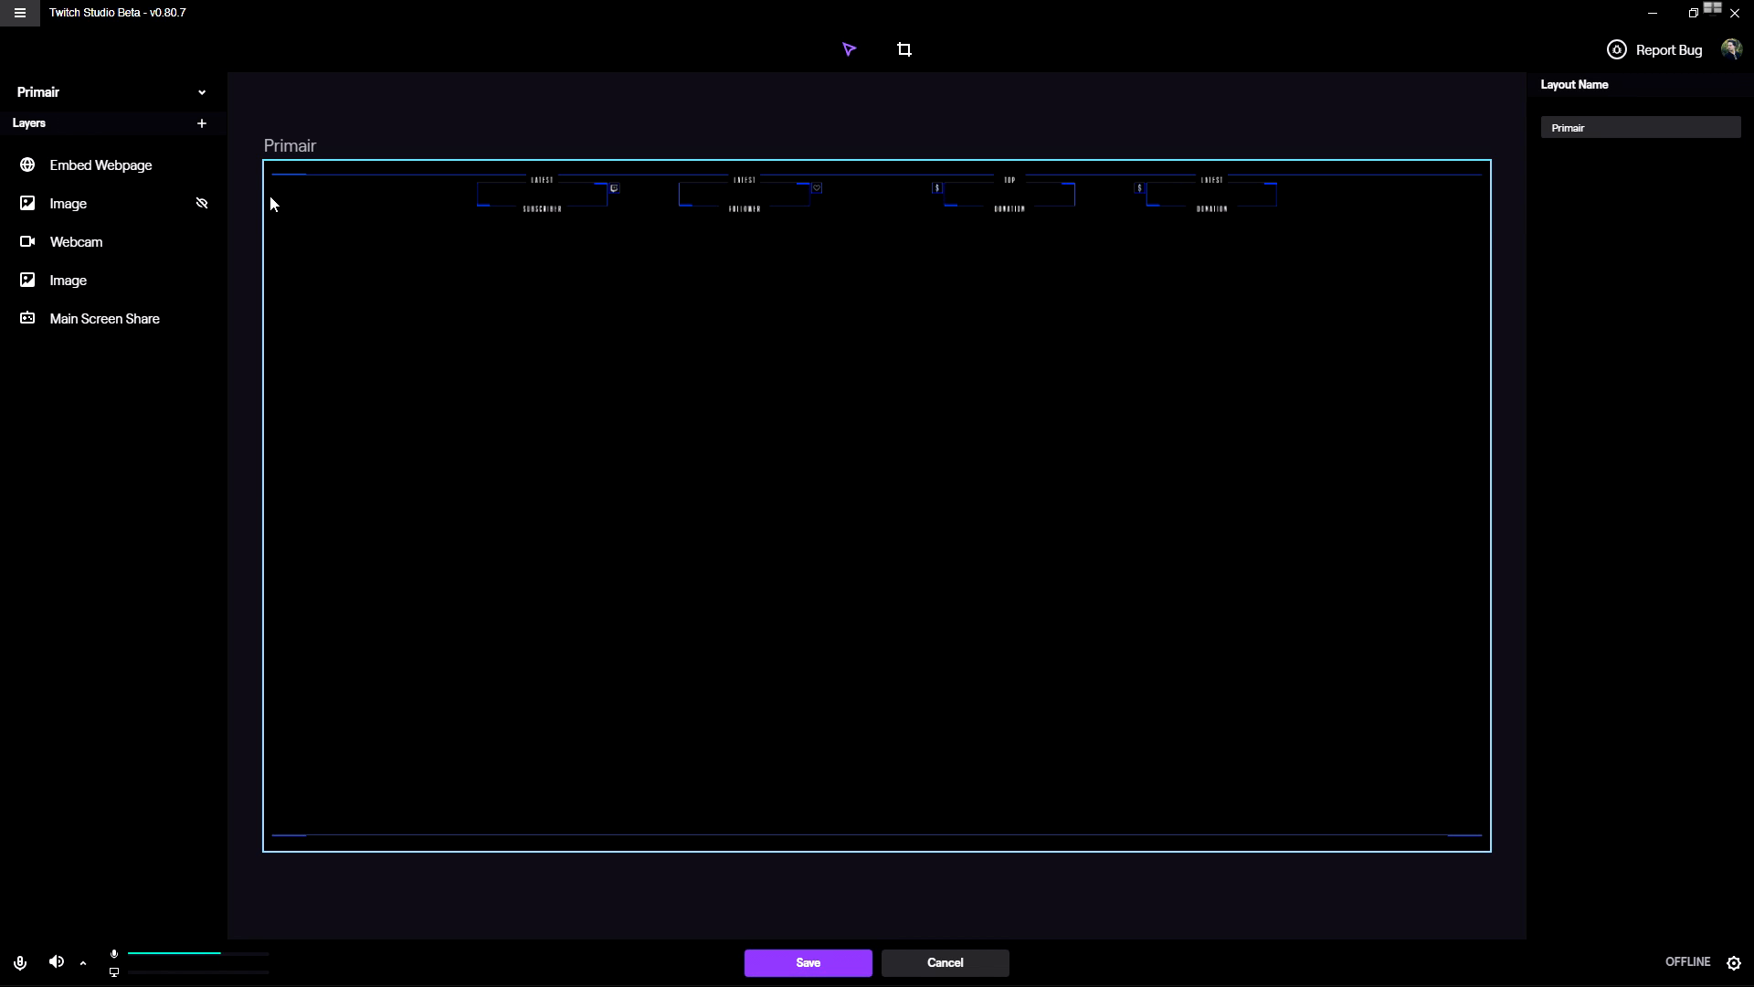
pyautogui.moveTo(274, 195)
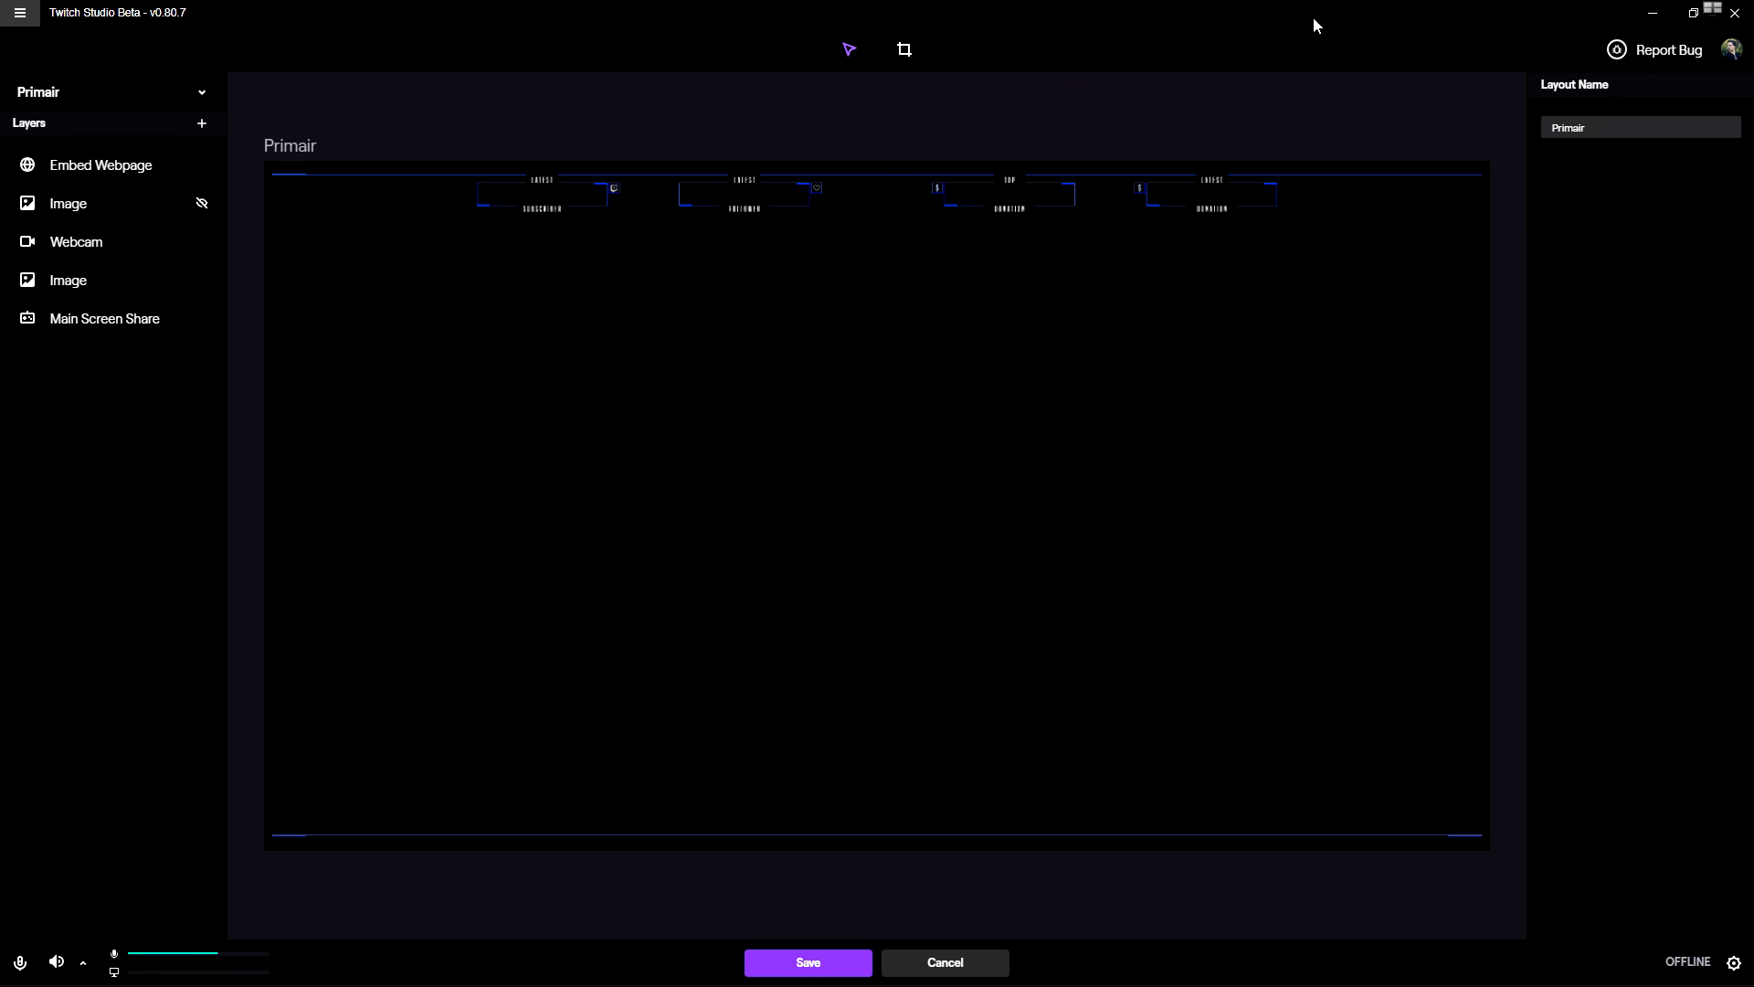
pyautogui.moveTo(1378, 66)
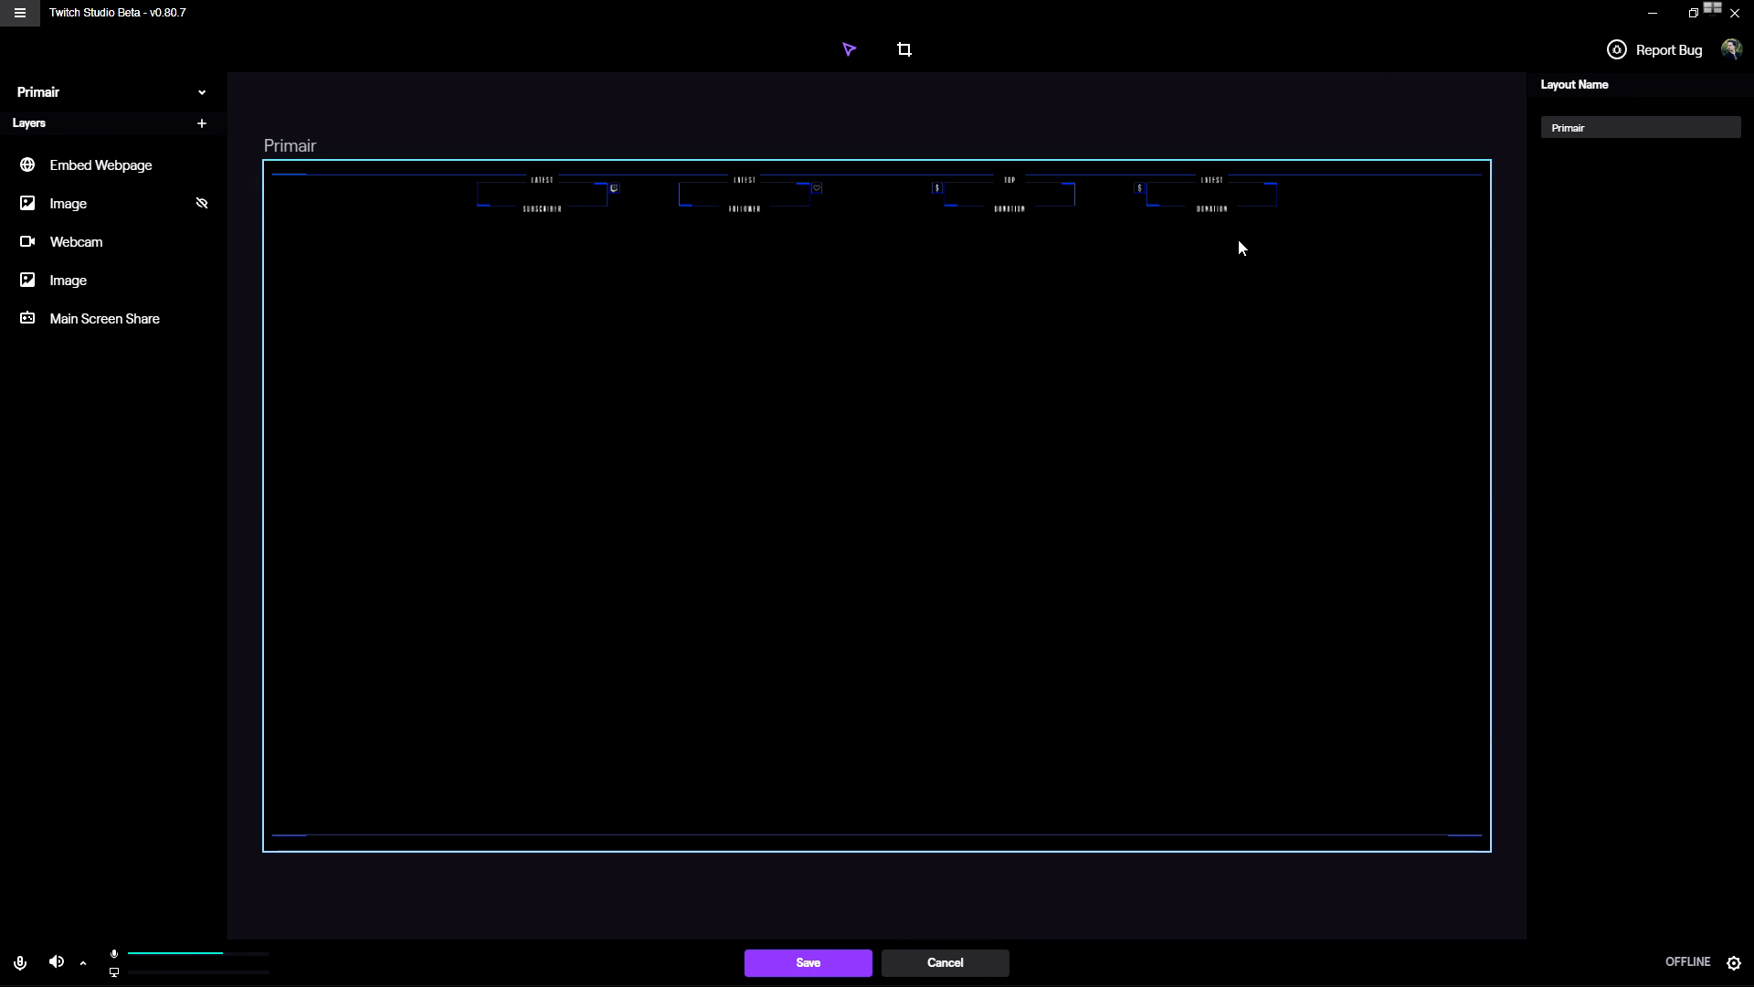
pyautogui.moveTo(1250, 193)
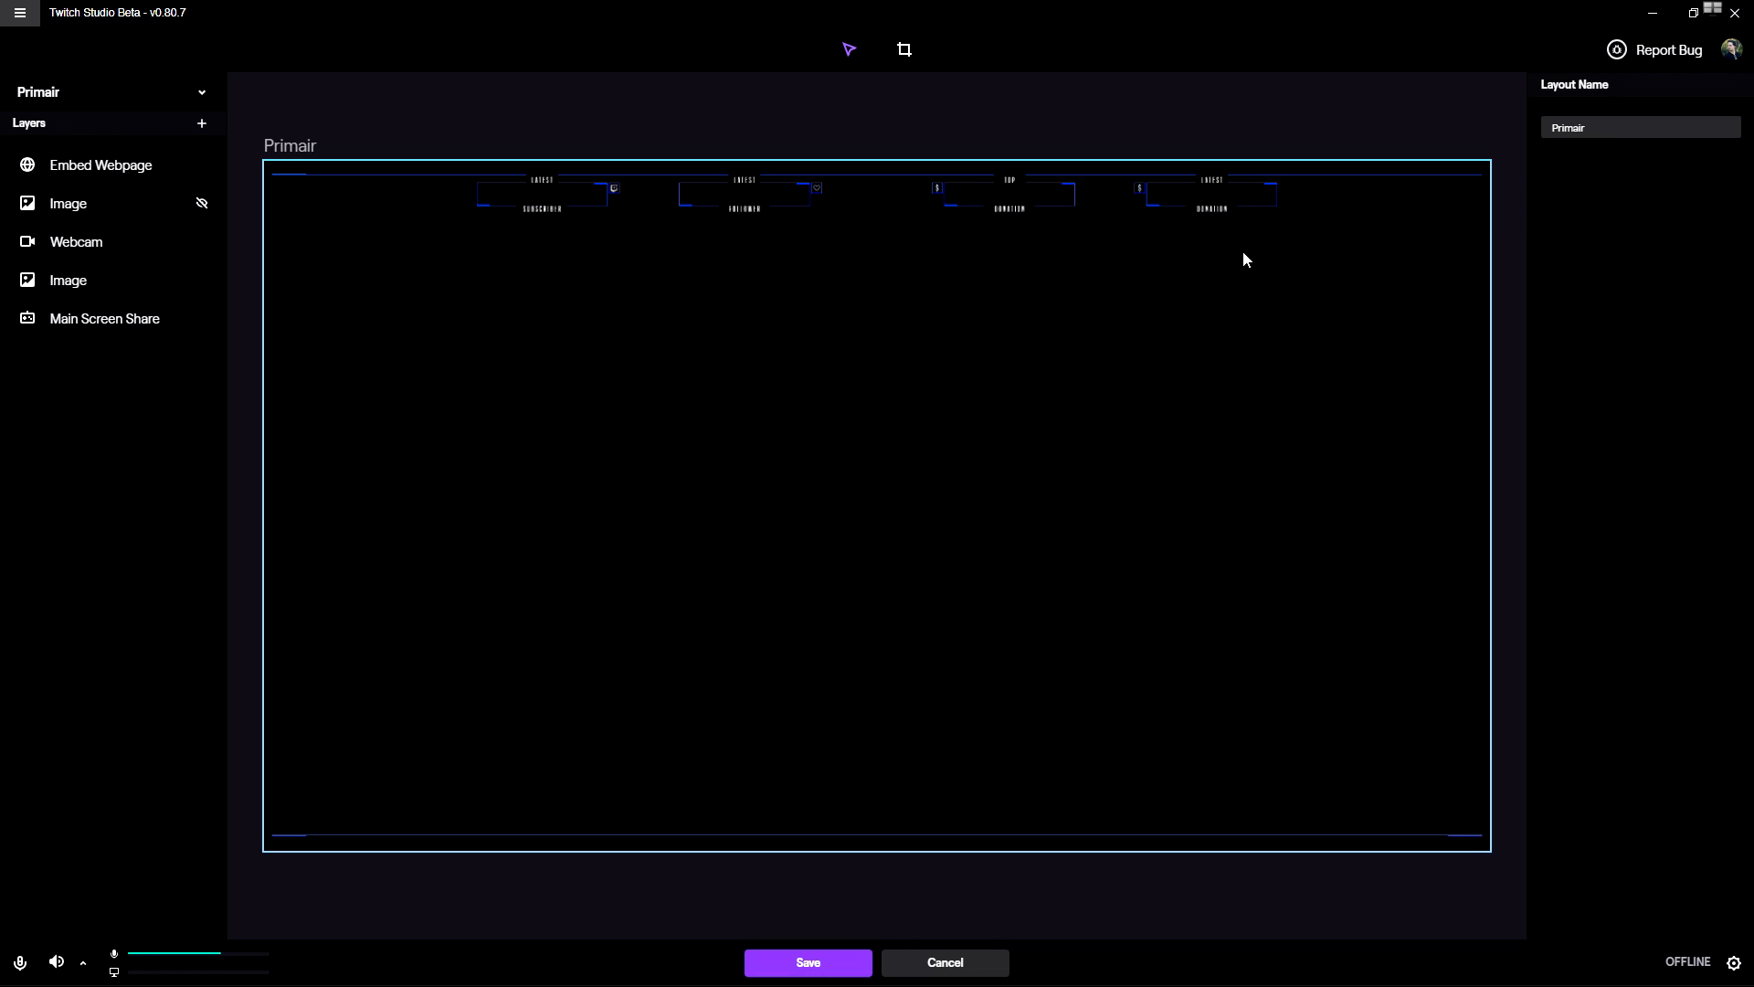
pyautogui.moveTo(1237, 248)
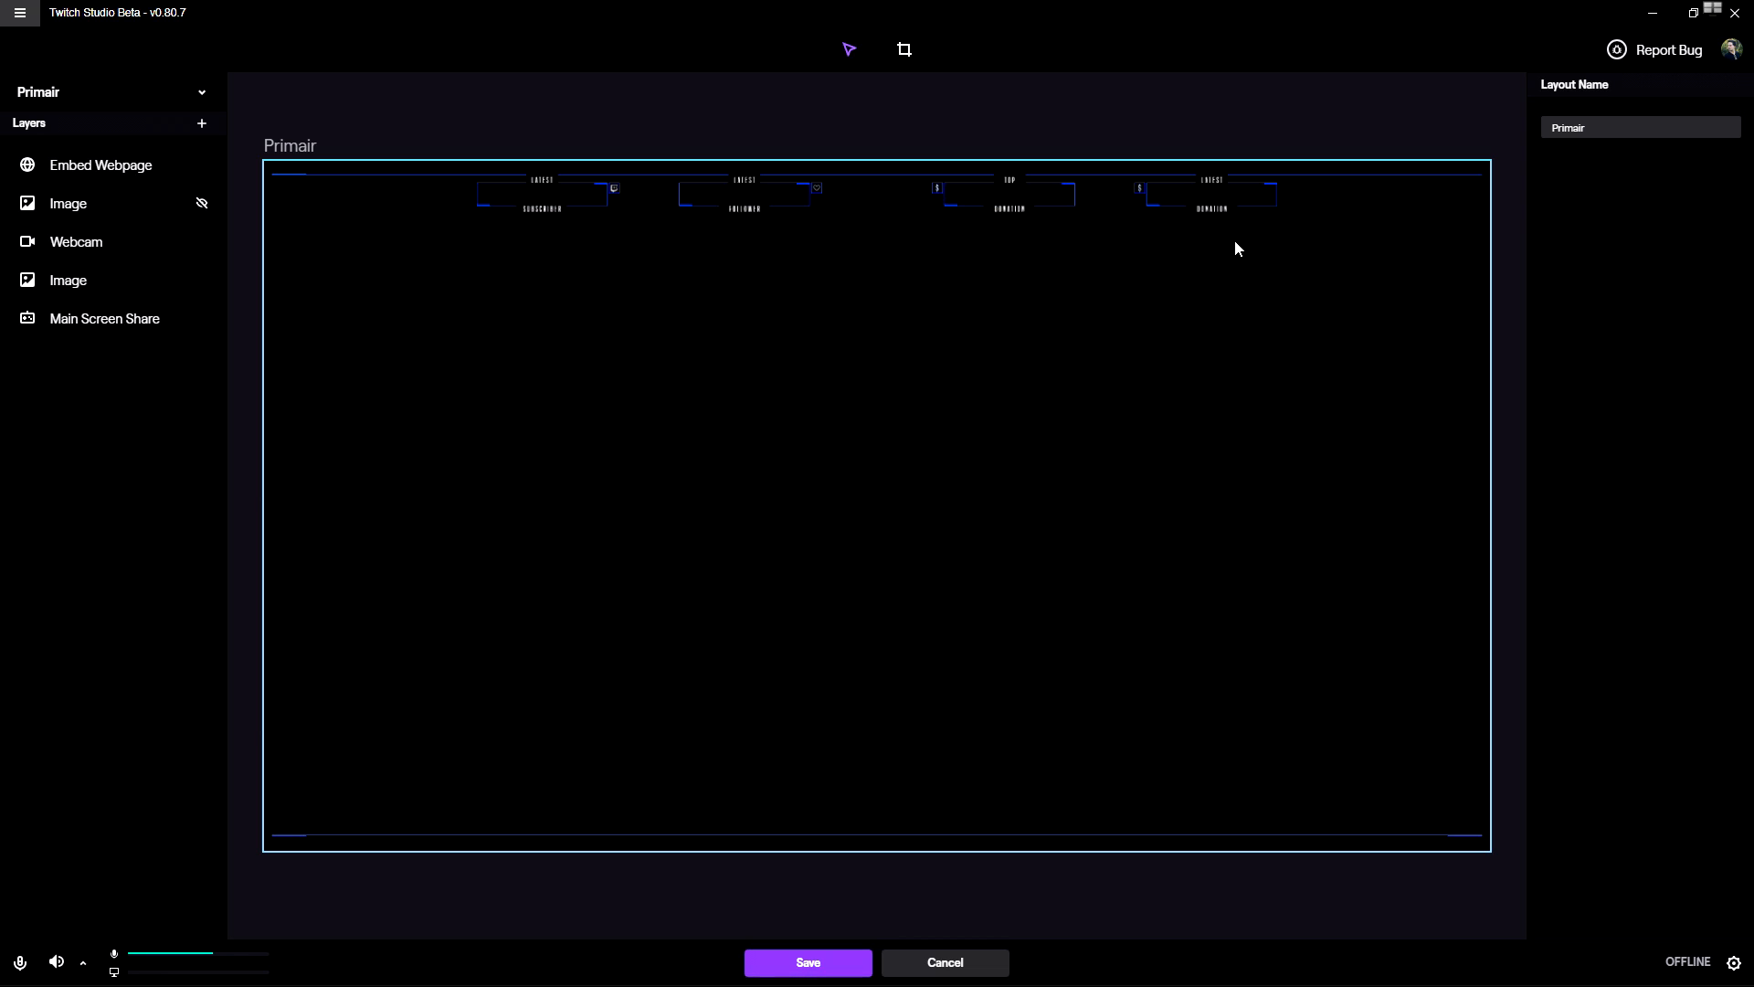
pyautogui.moveTo(1195, 272)
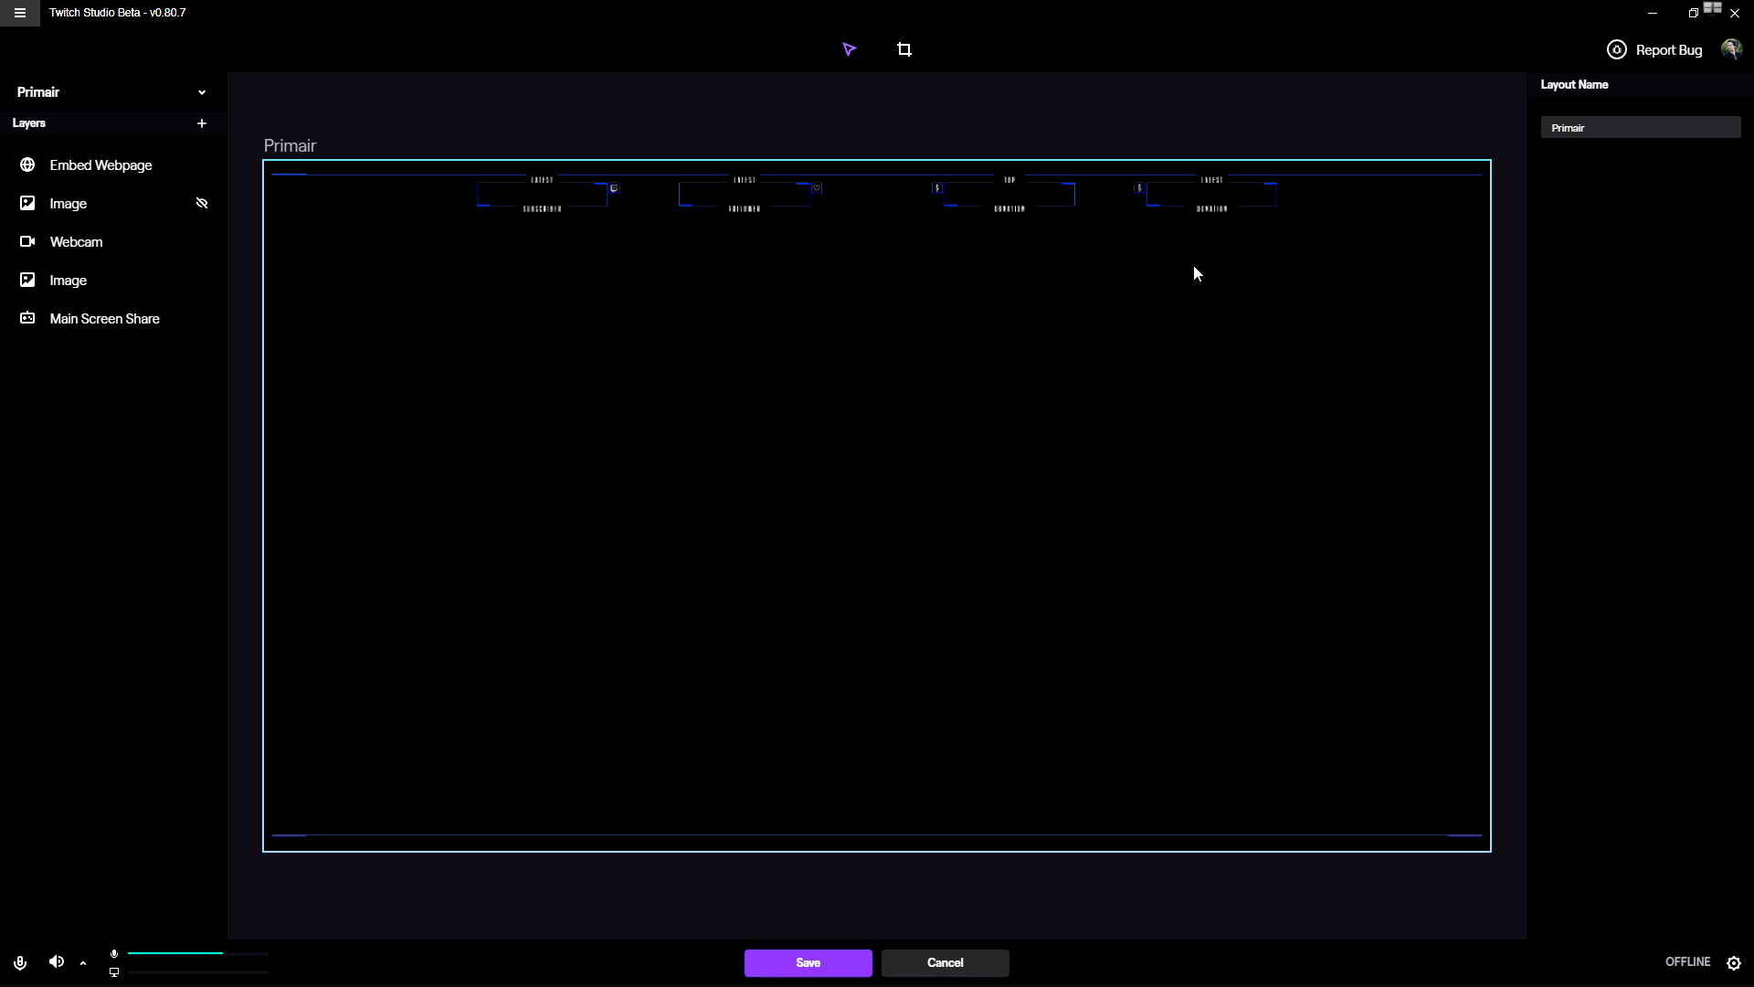
pyautogui.moveTo(1168, 217)
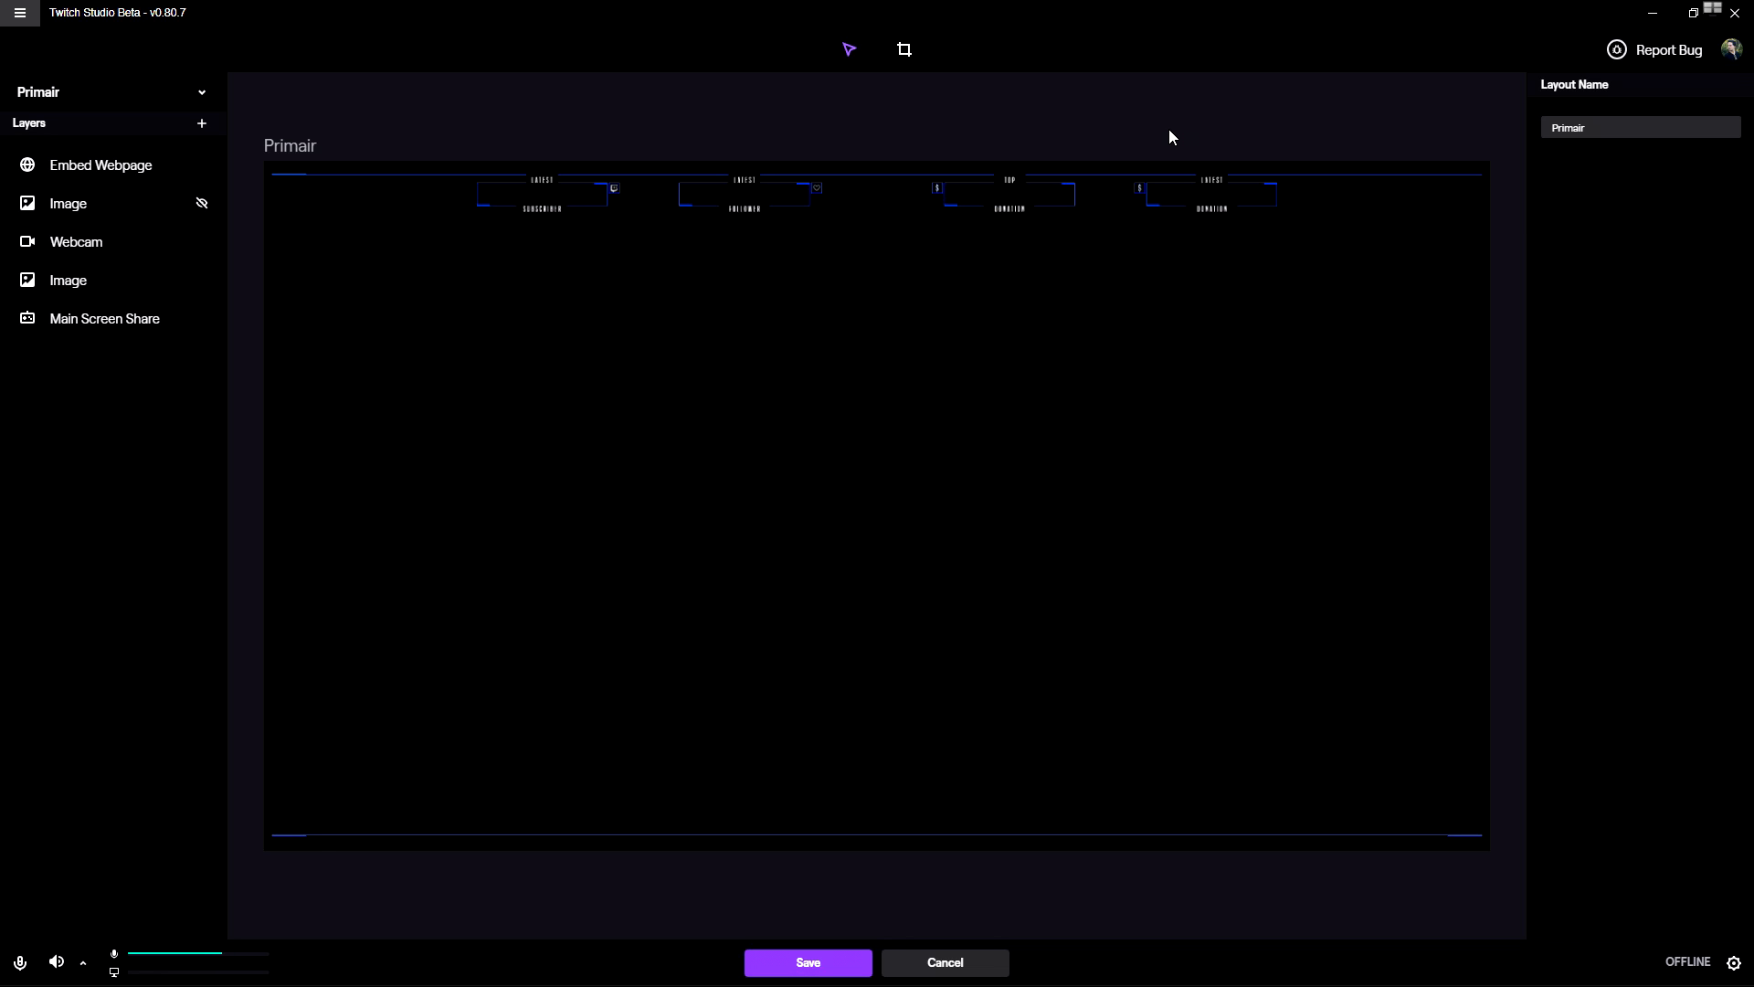
pyautogui.moveTo(1168, 117)
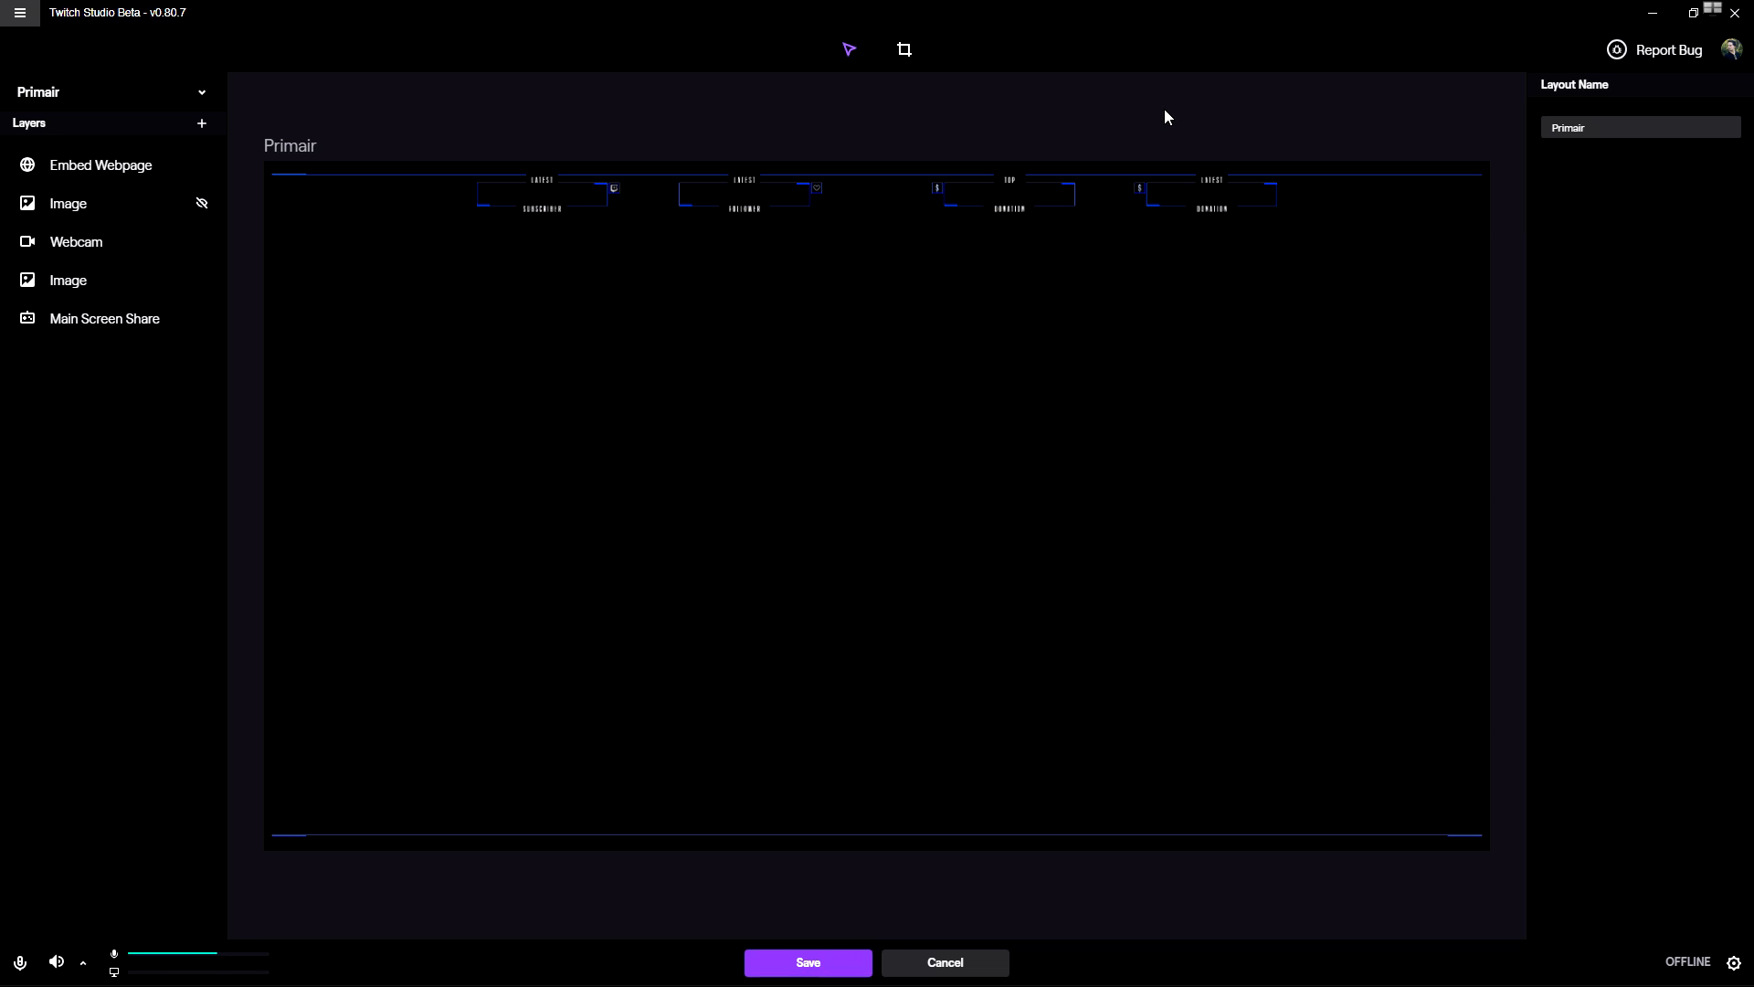
pyautogui.moveTo(1153, 134)
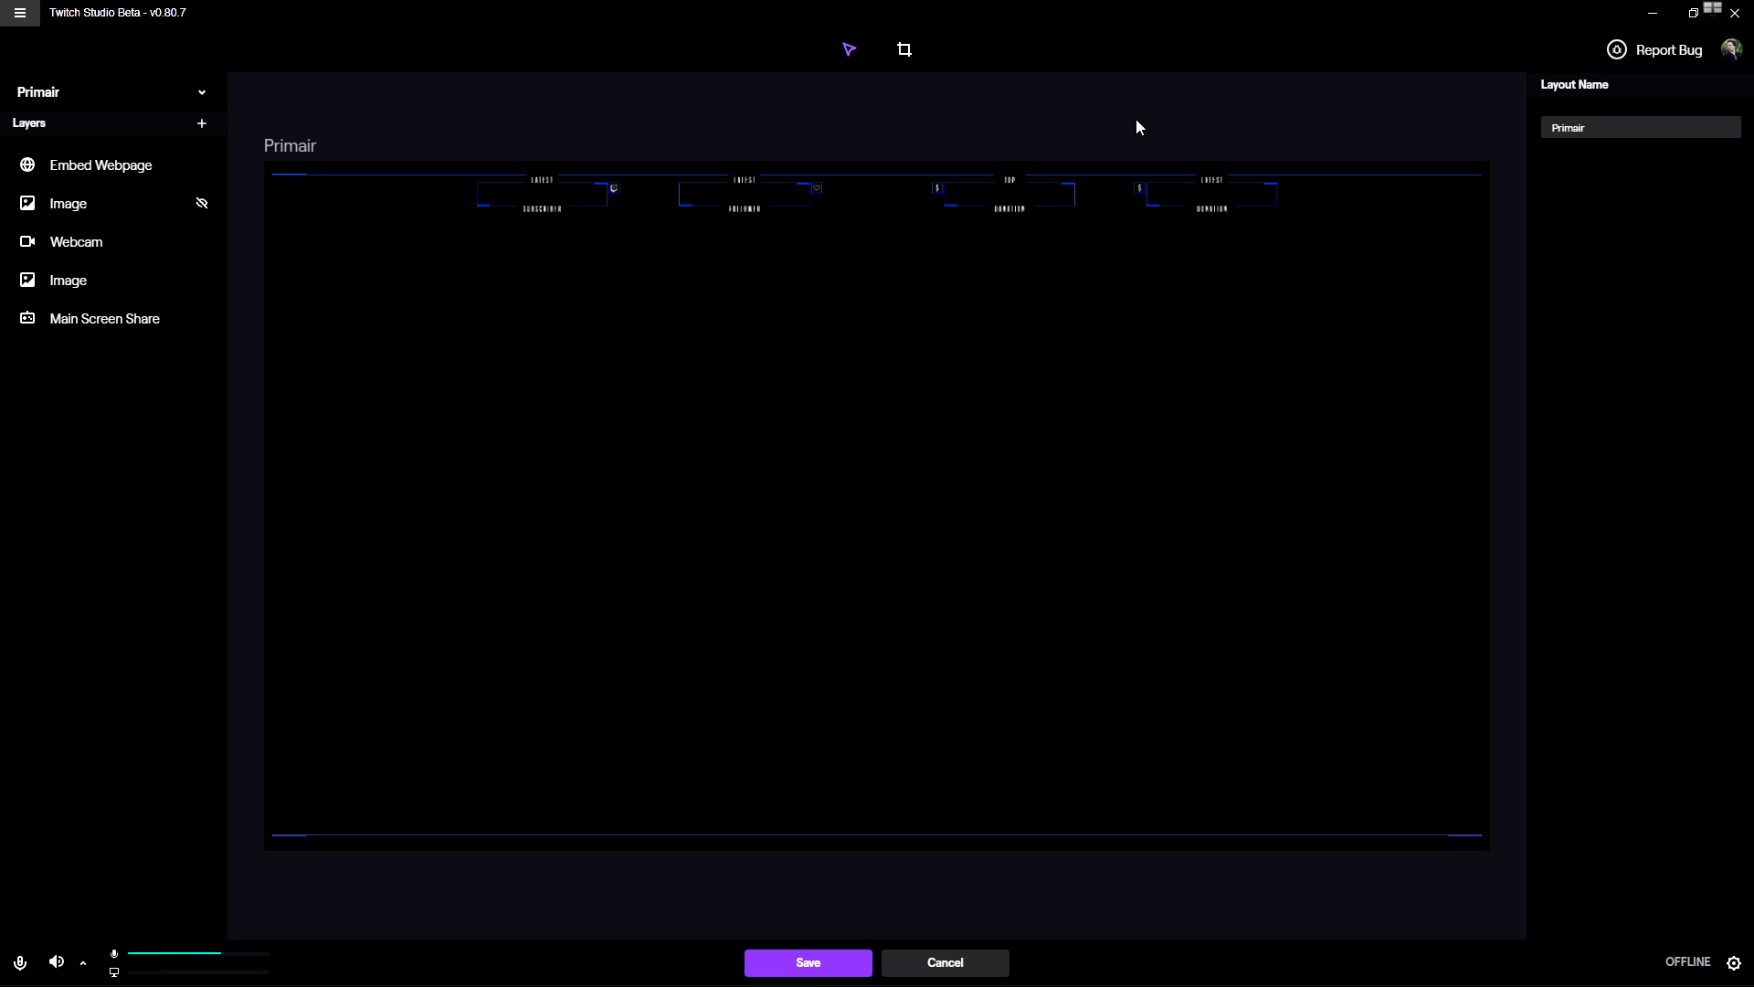
pyautogui.moveTo(1133, 137)
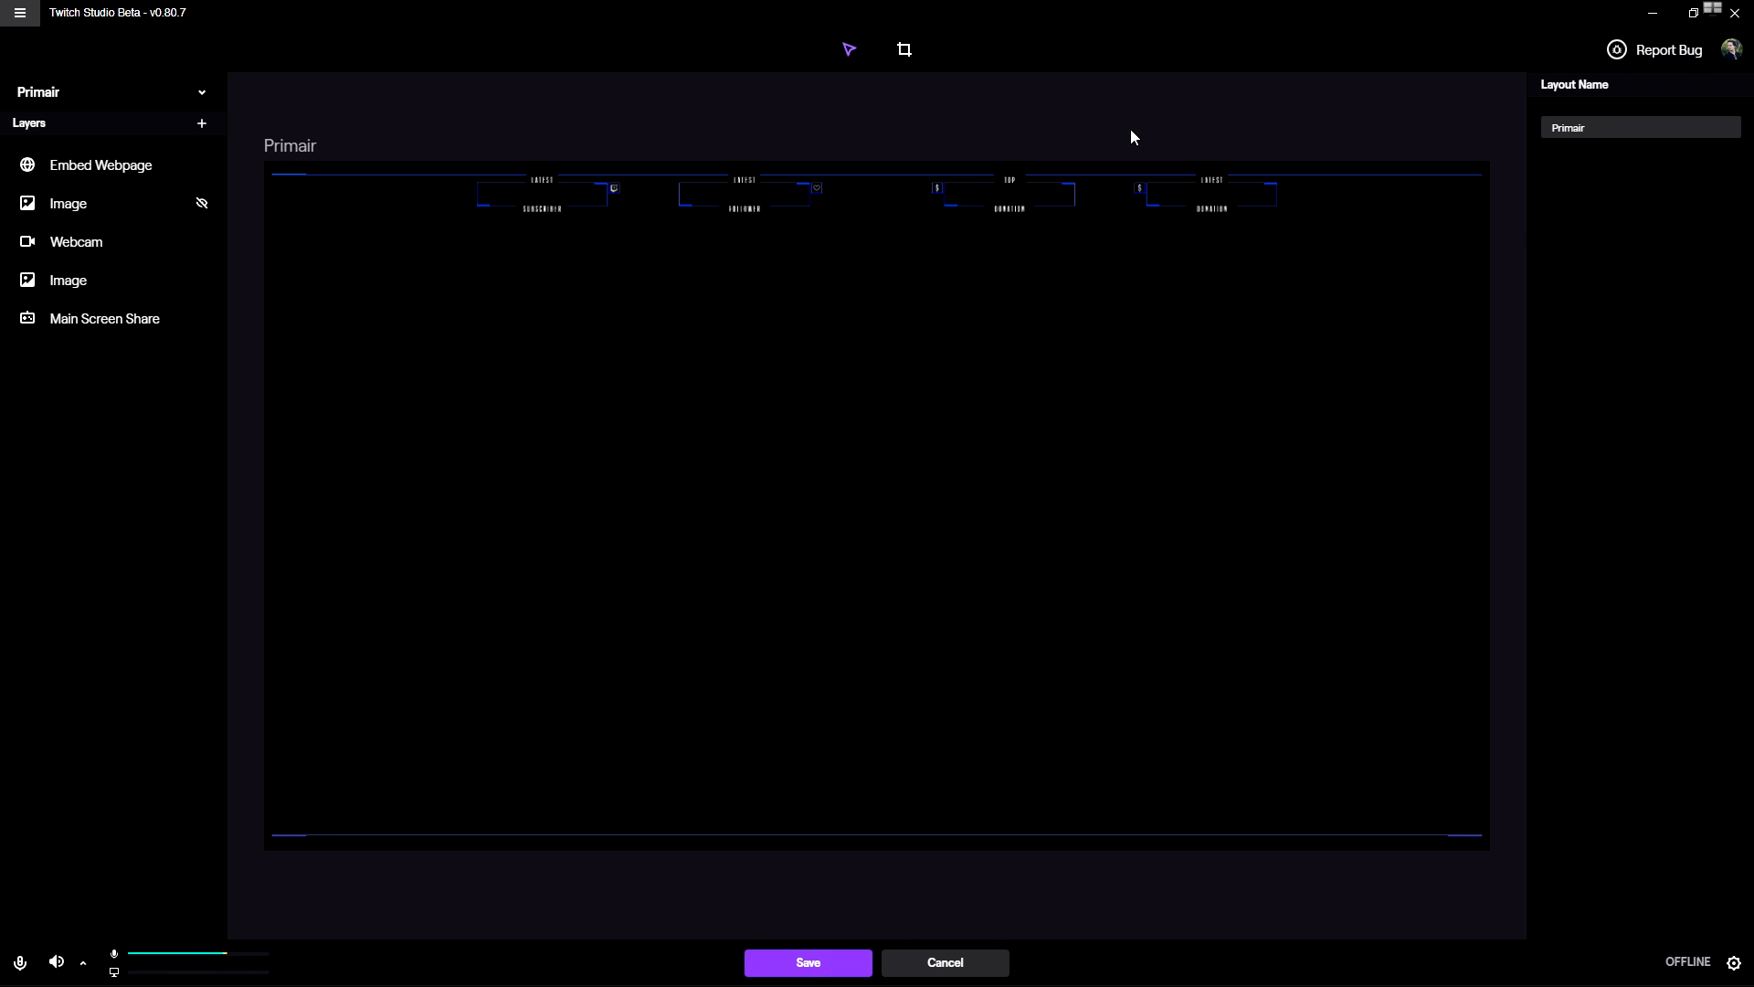
pyautogui.moveTo(1133, 128)
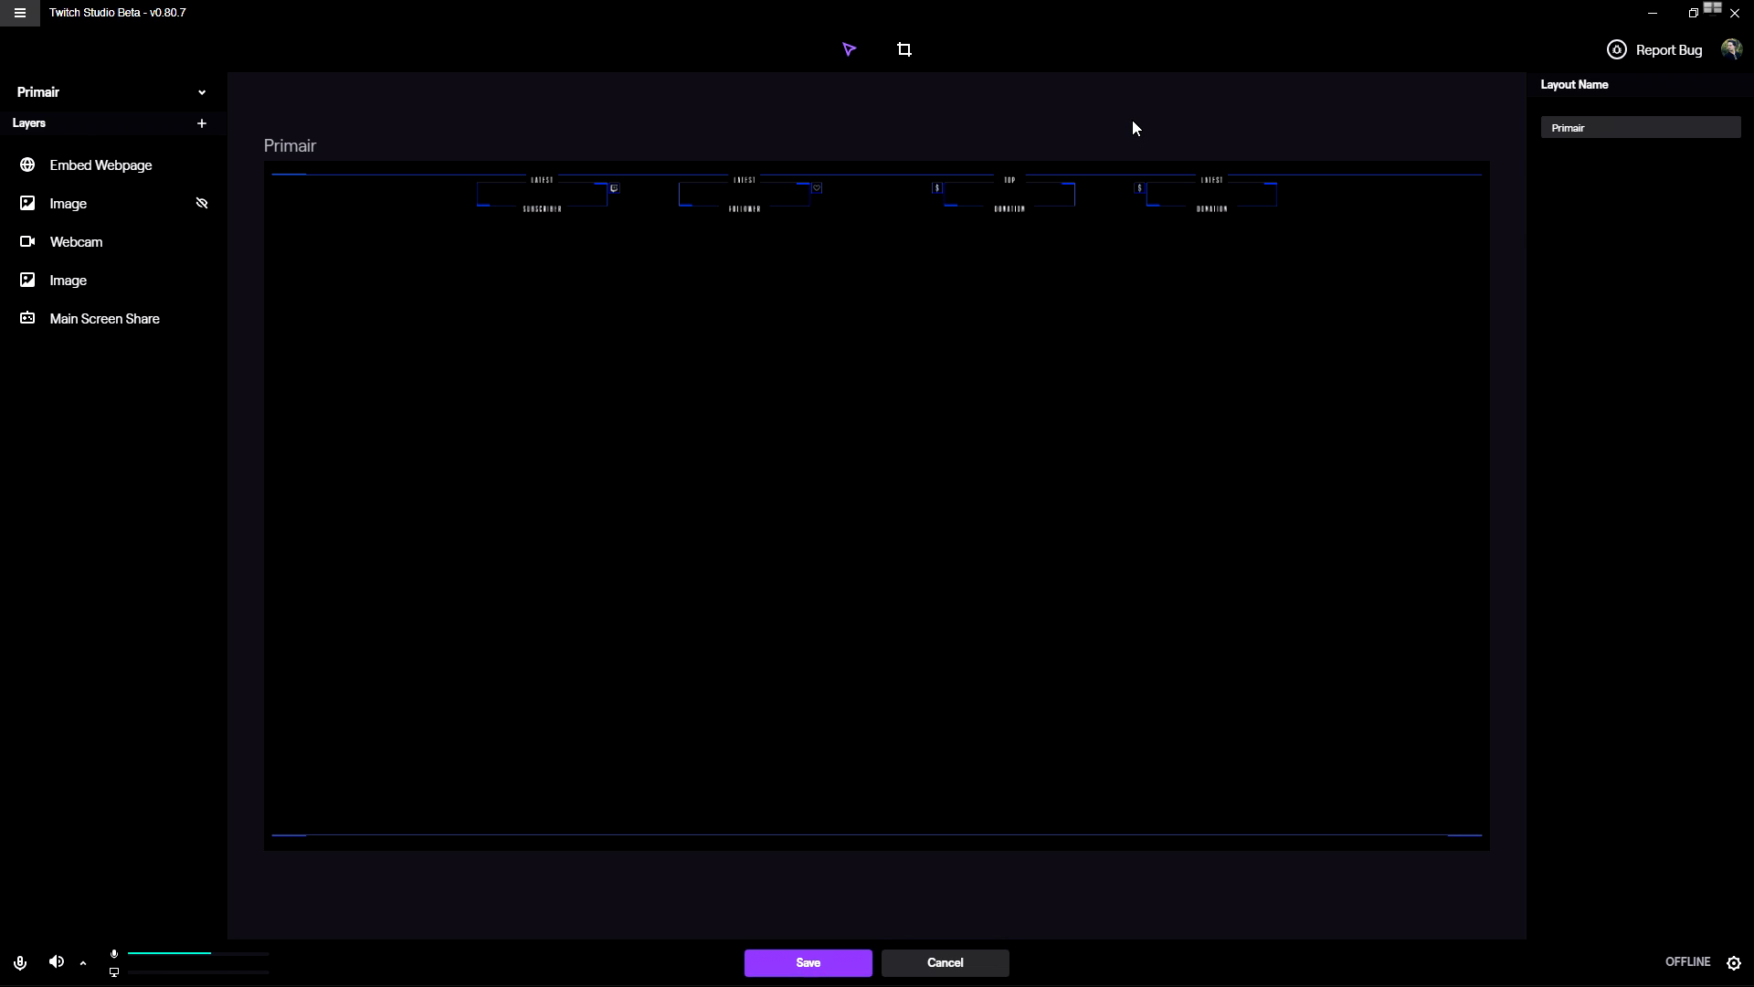